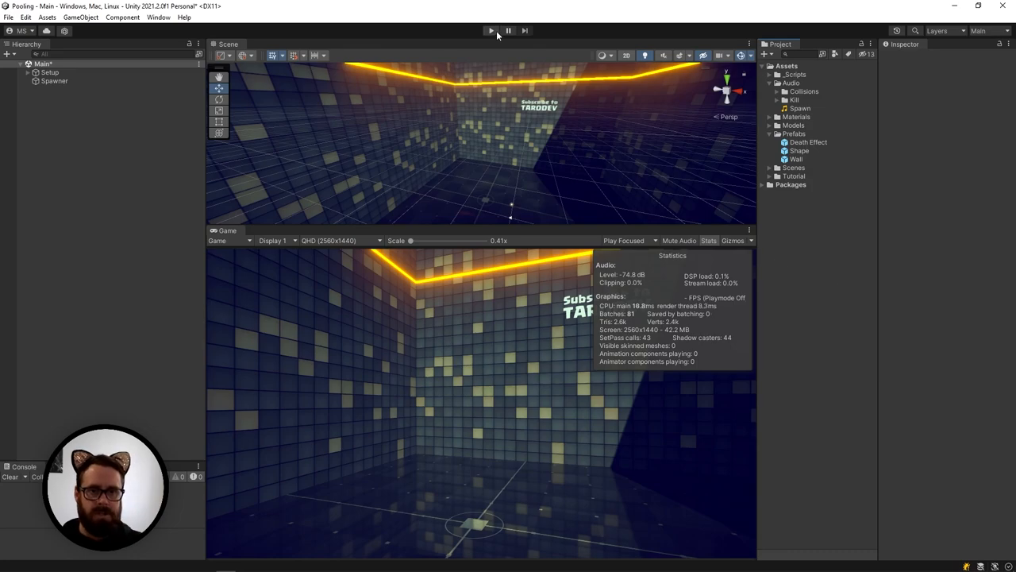
# - Play the scene in Unity so ShapeClone objects spawn and fall in the room
pyautogui.click(489, 30)
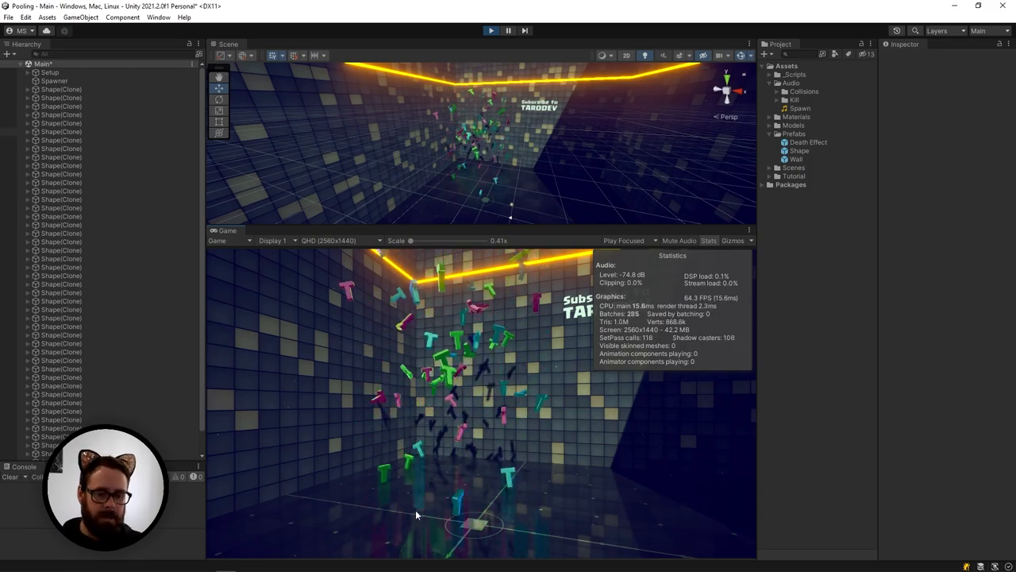
pyautogui.moveTo(848, 473)
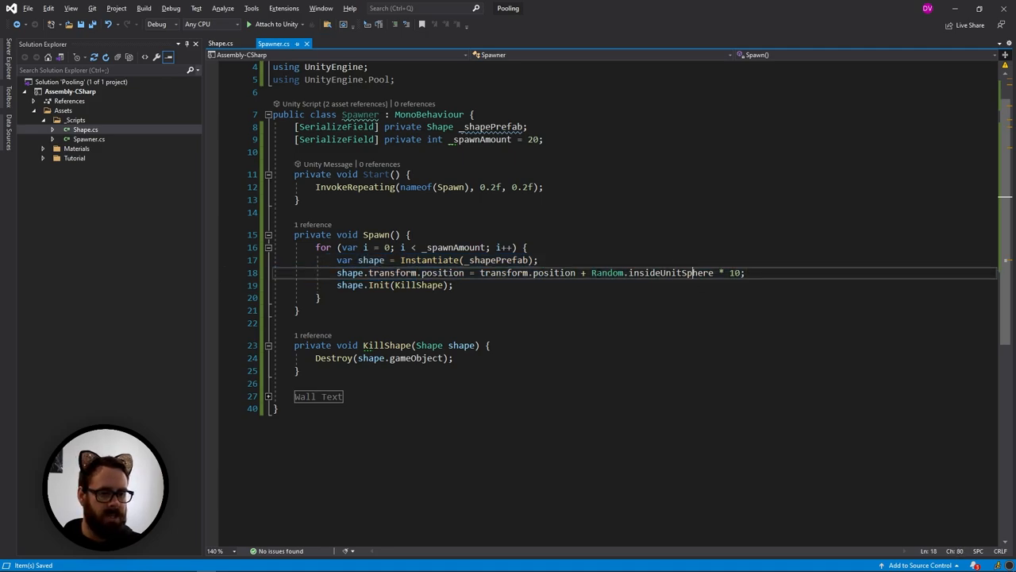
pyautogui.doubleClick(671, 273)
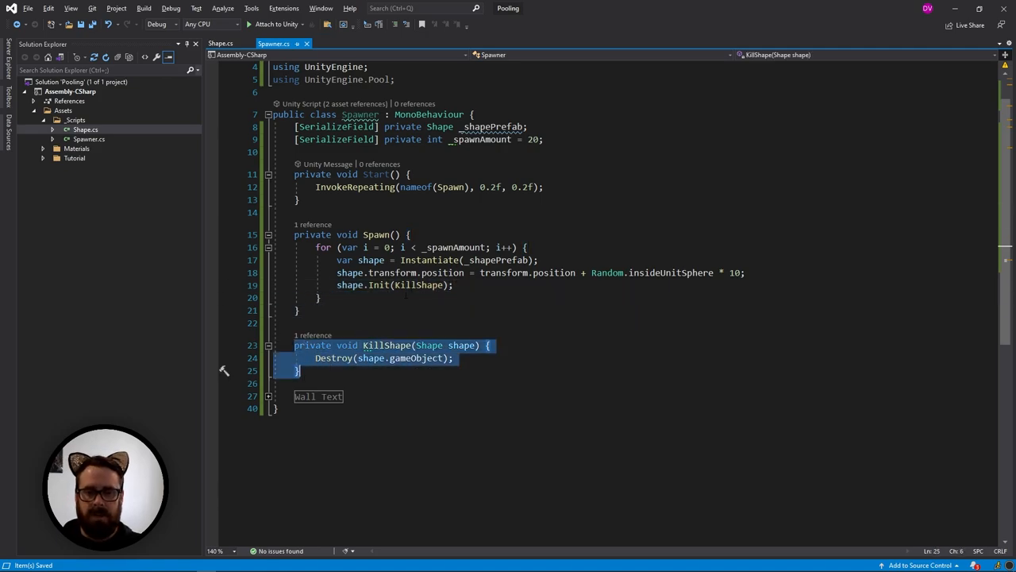
pyautogui.click(221, 43)
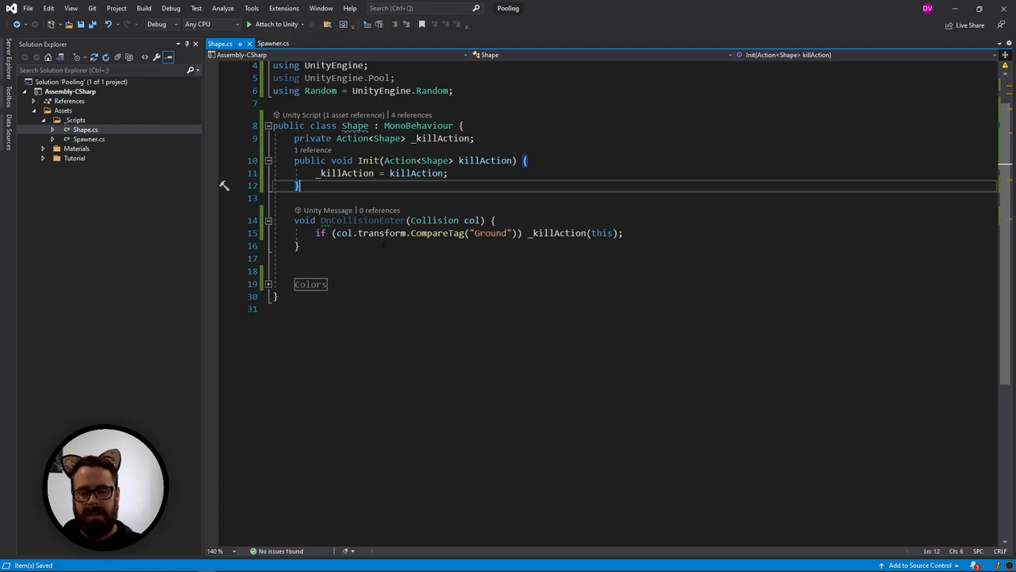
pyautogui.click(496, 219)
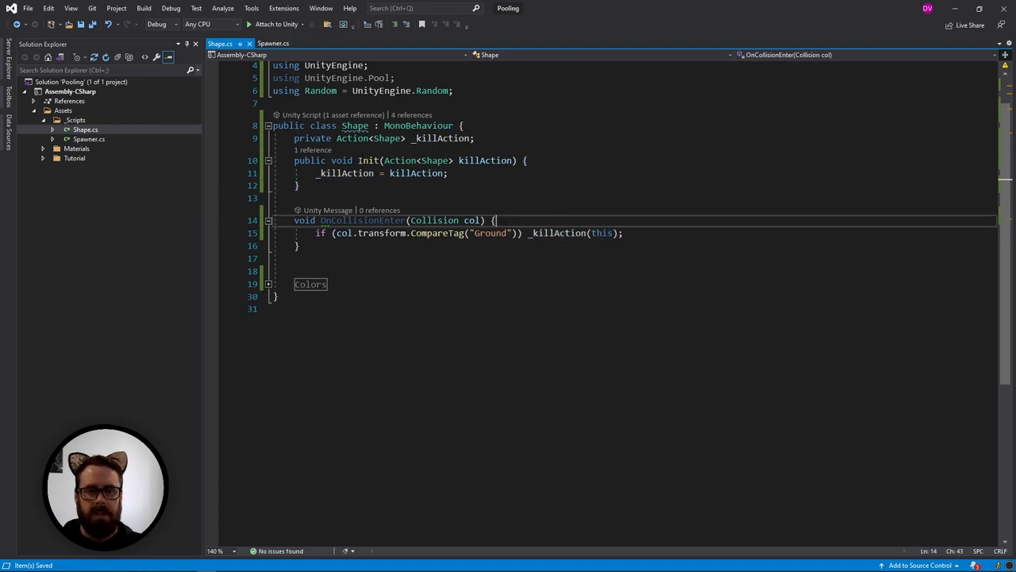
pyautogui.click(273, 42)
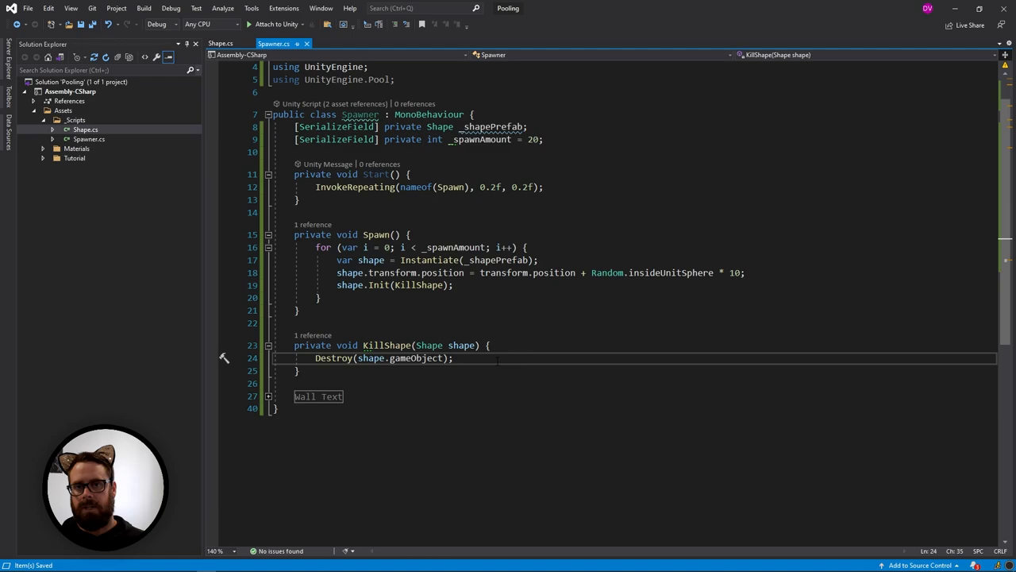
pyautogui.click(455, 357)
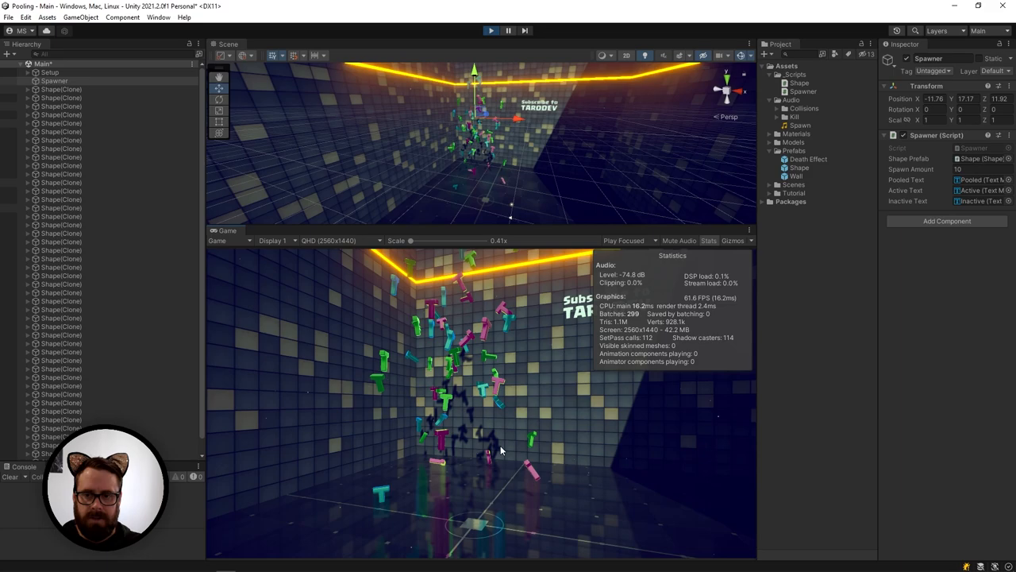
# - Rerun the spawner with a larger Spawn Amount and inspect the frame spikes in the Profiler
pyautogui.click(489, 30)
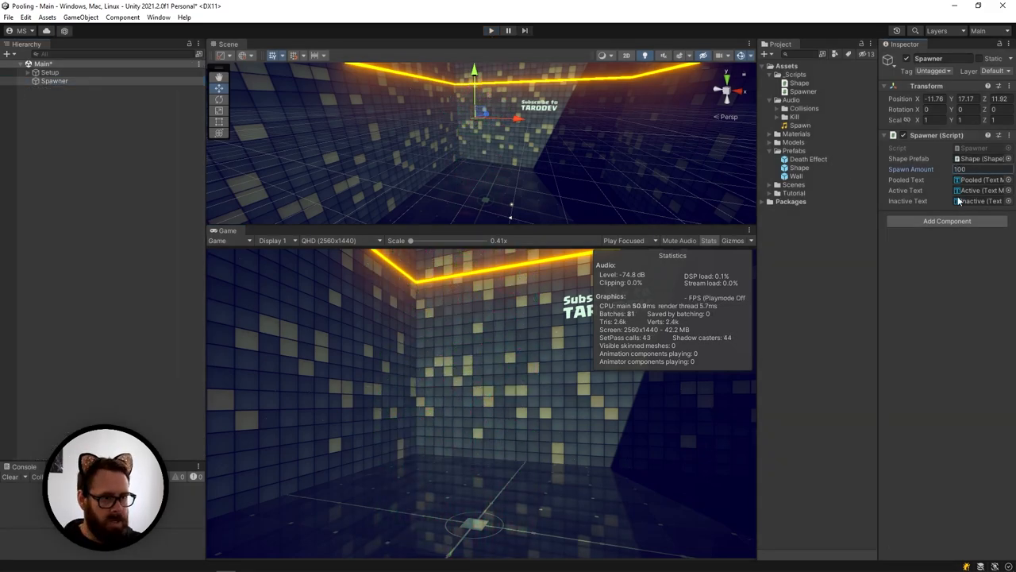
pyautogui.click(489, 30)
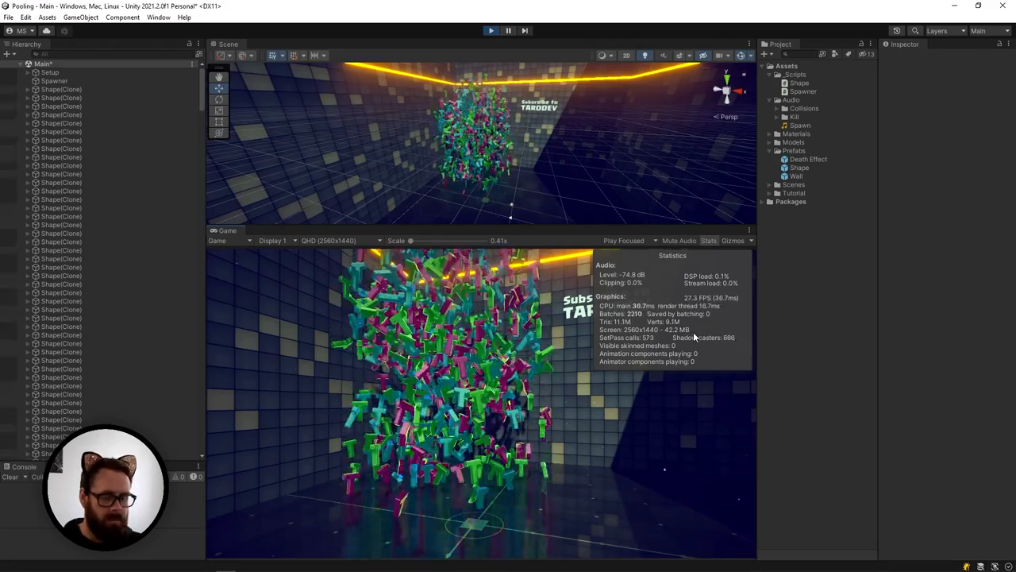
pyautogui.click(159, 16)
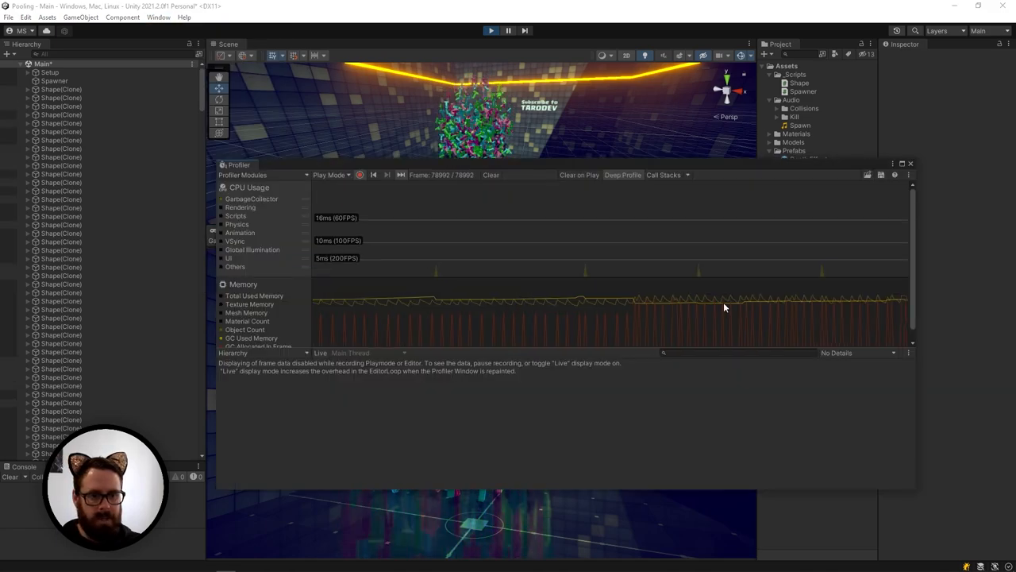
pyautogui.click(754, 246)
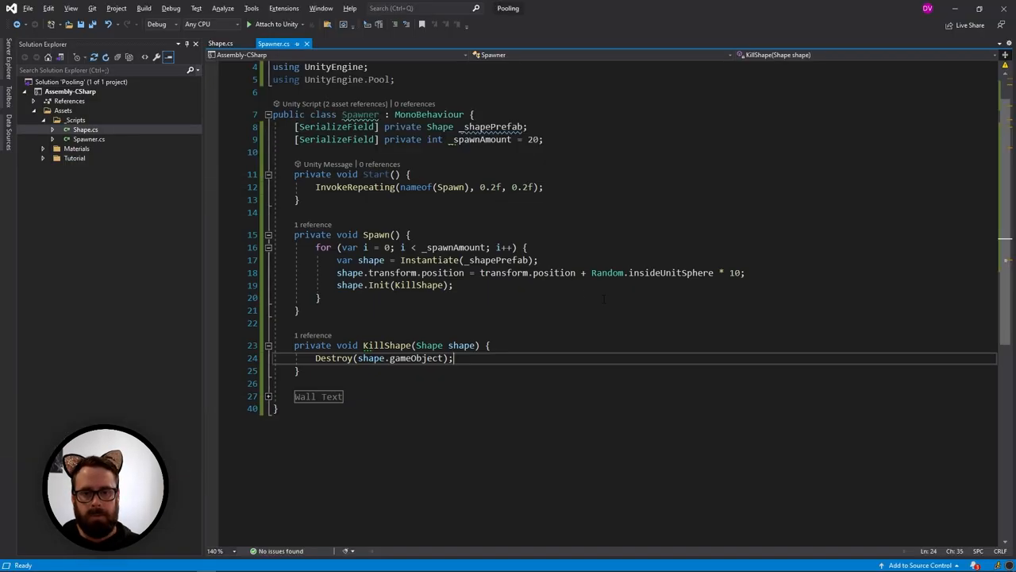
# - Declare private ObjectPool<Shape> _pool and begin _pool = new ObjectPool<Shape>( in Start()
pyautogui.write('private ObjectPool<Shape>')
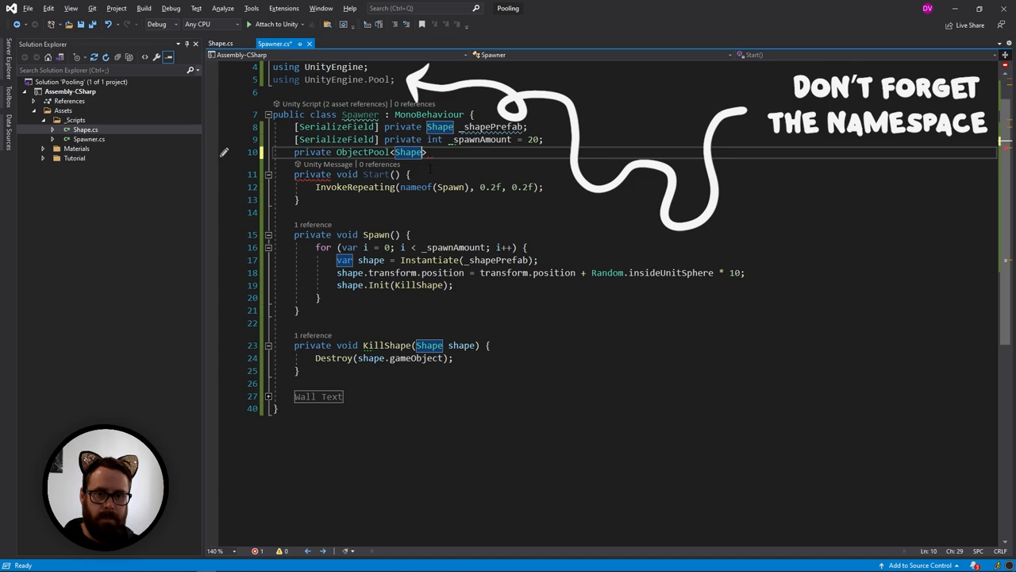
pyautogui.write('_pool;')
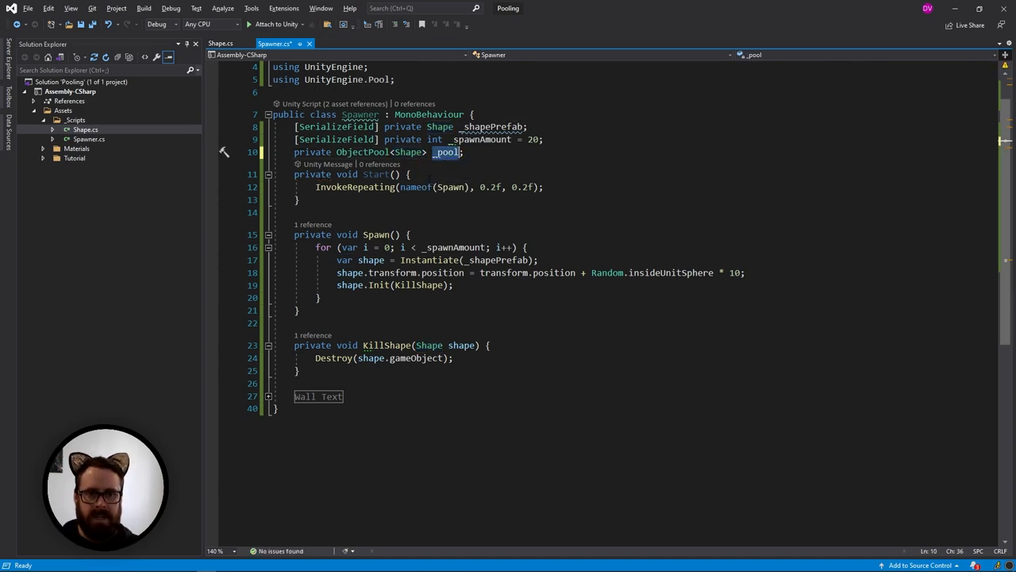
pyautogui.write('_pool')
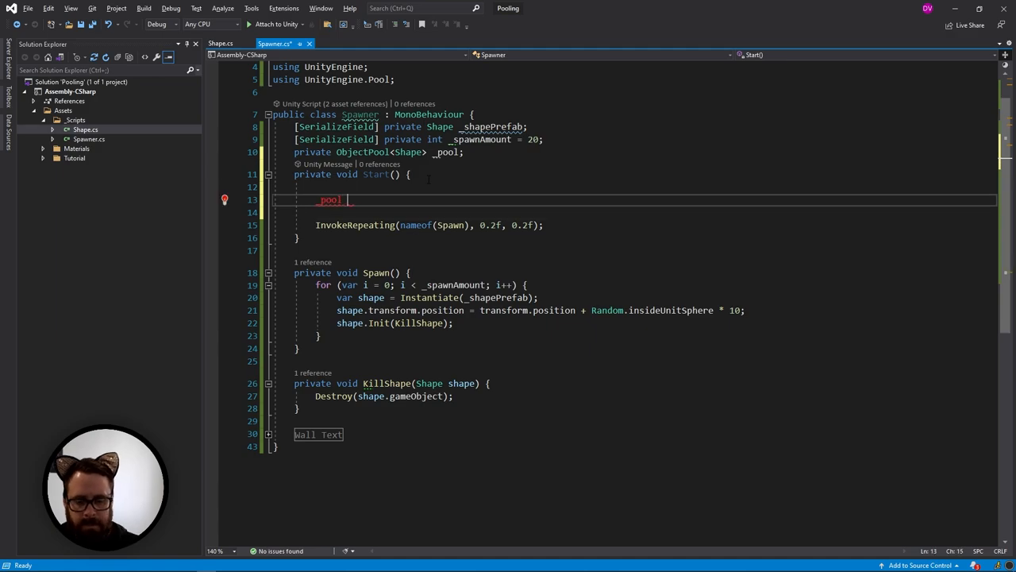
pyautogui.write('= new ObjectPool<Shape>();')
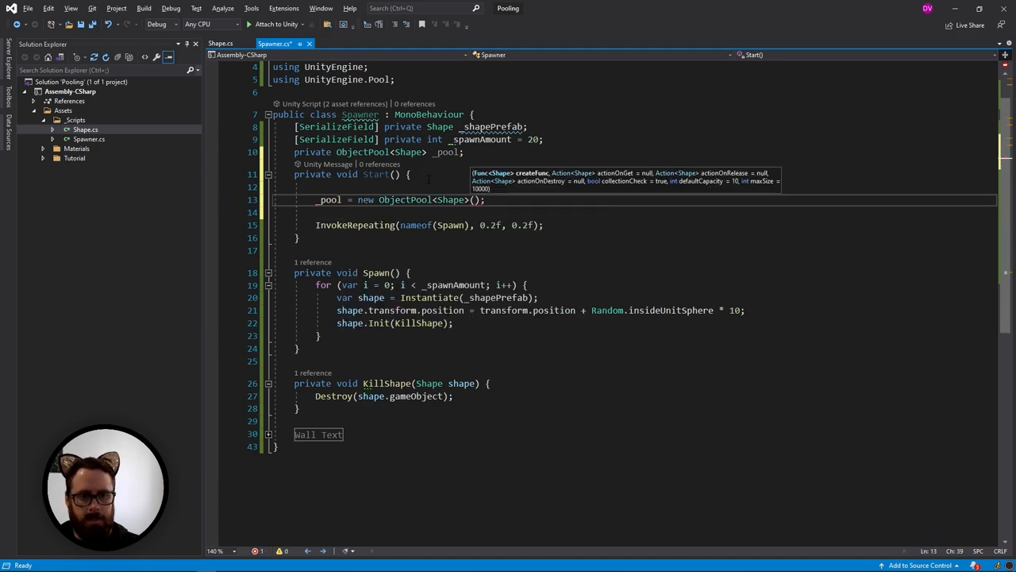
pyautogui.write('(')
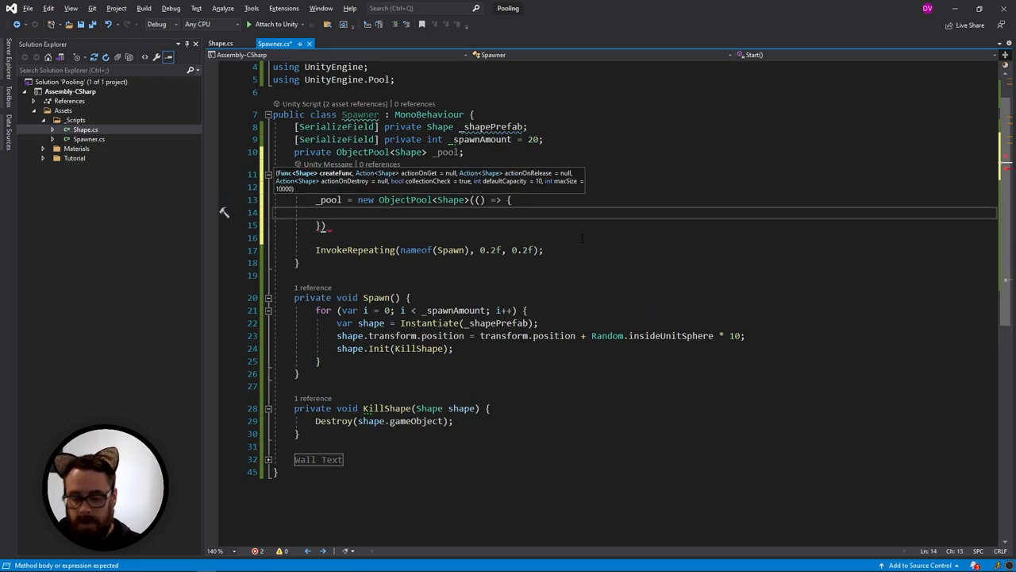
# - Write the create lambda returning Instantiate of the prefab and the get lambda calling shape.gameObject.SetActive(true)
pyautogui.write('return')
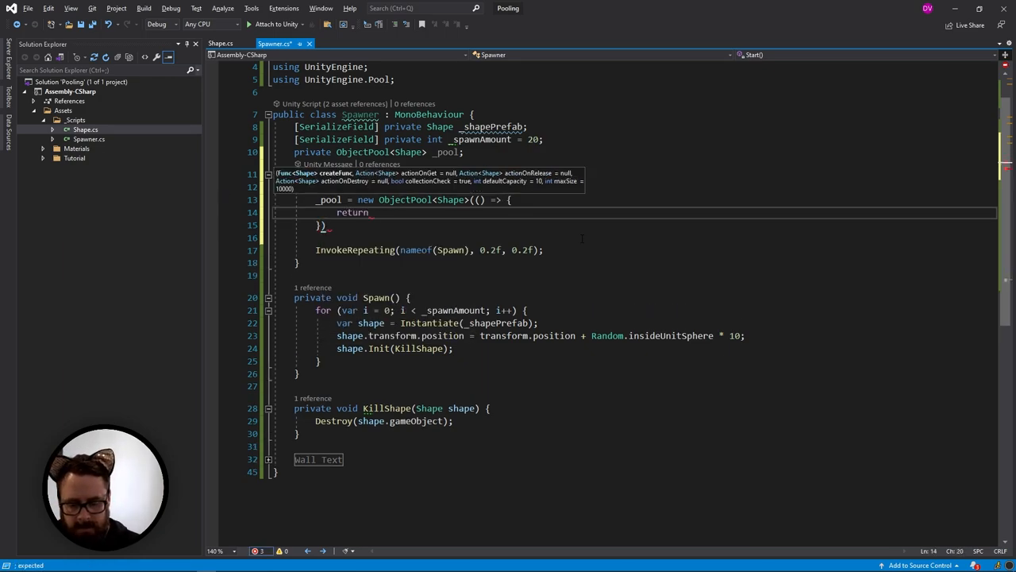
pyautogui.write('Instantiate(_shapePrefab);')
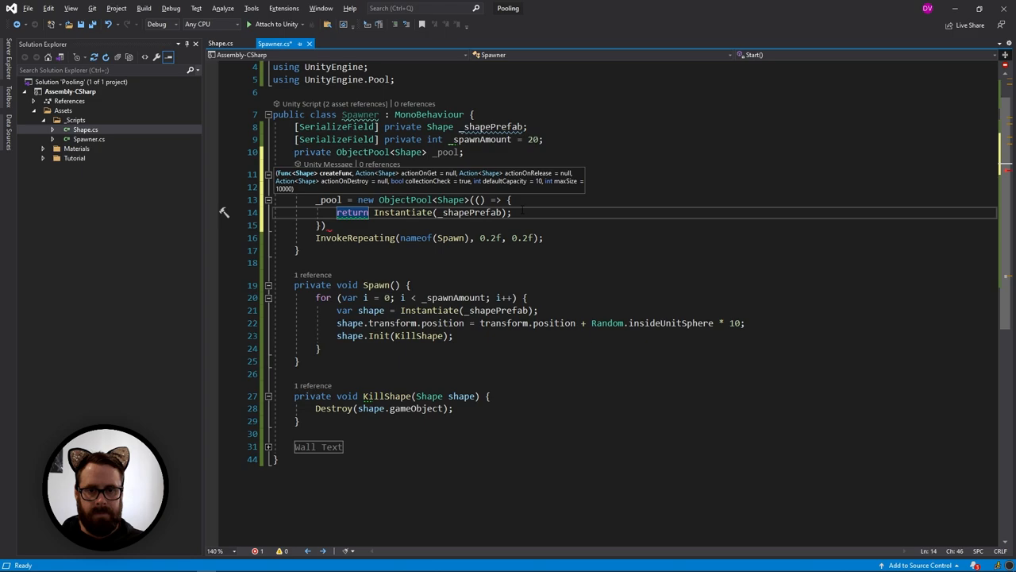
pyautogui.click(320, 226)
pyautogui.write(',')
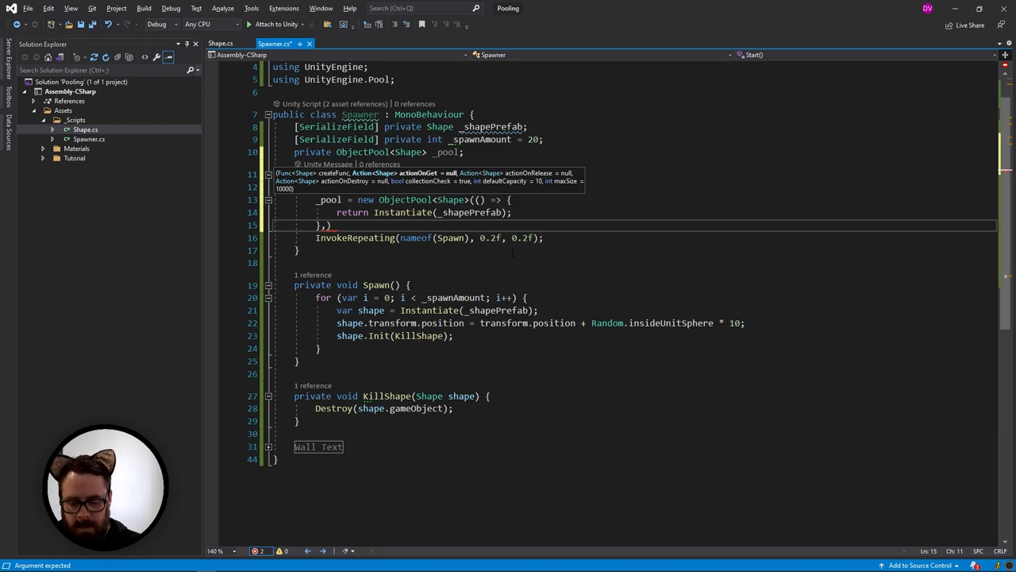
pyautogui.write('shape => {')
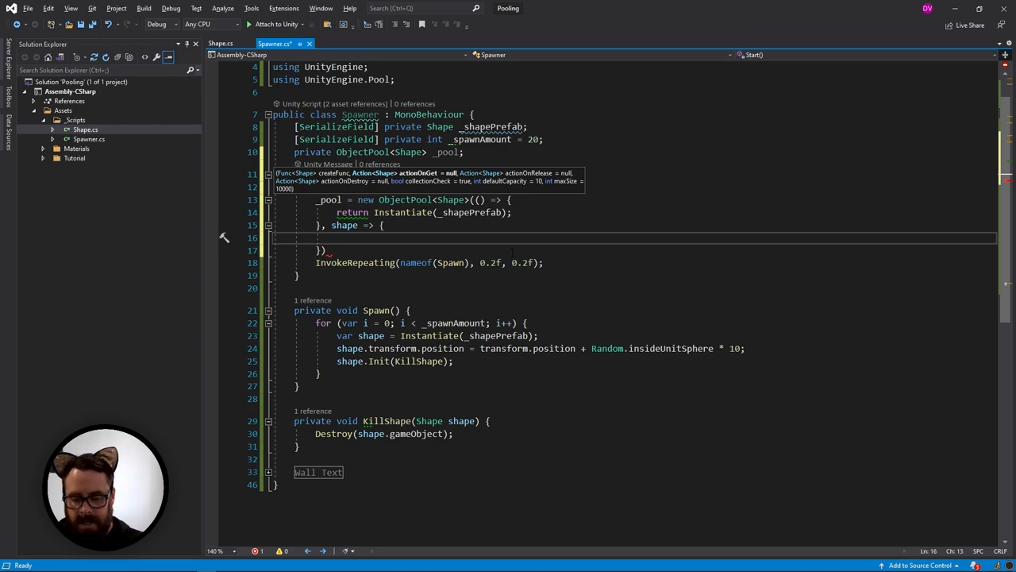
pyautogui.write('shape.')
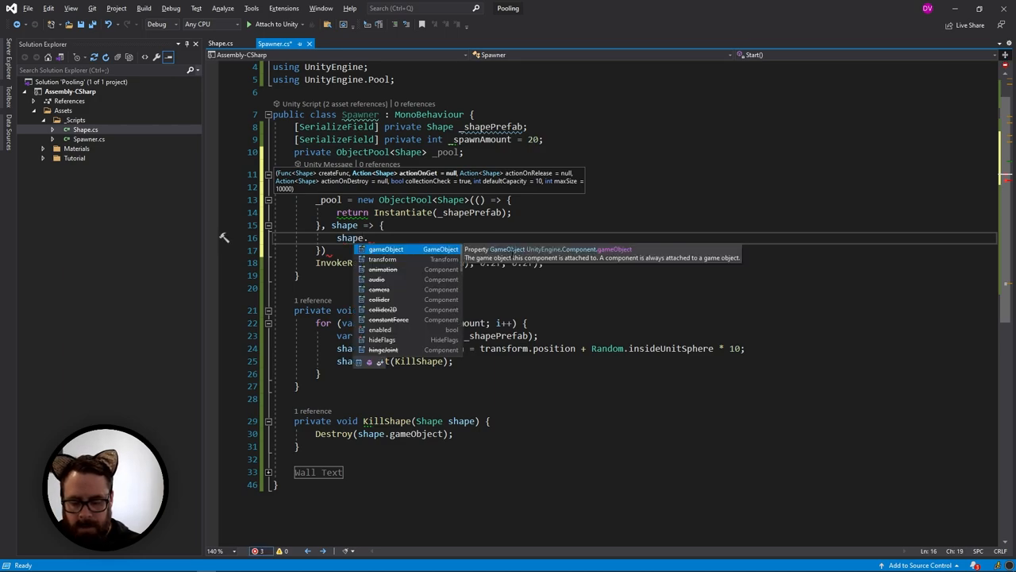
pyautogui.write('gameObject.SetActive(t);')
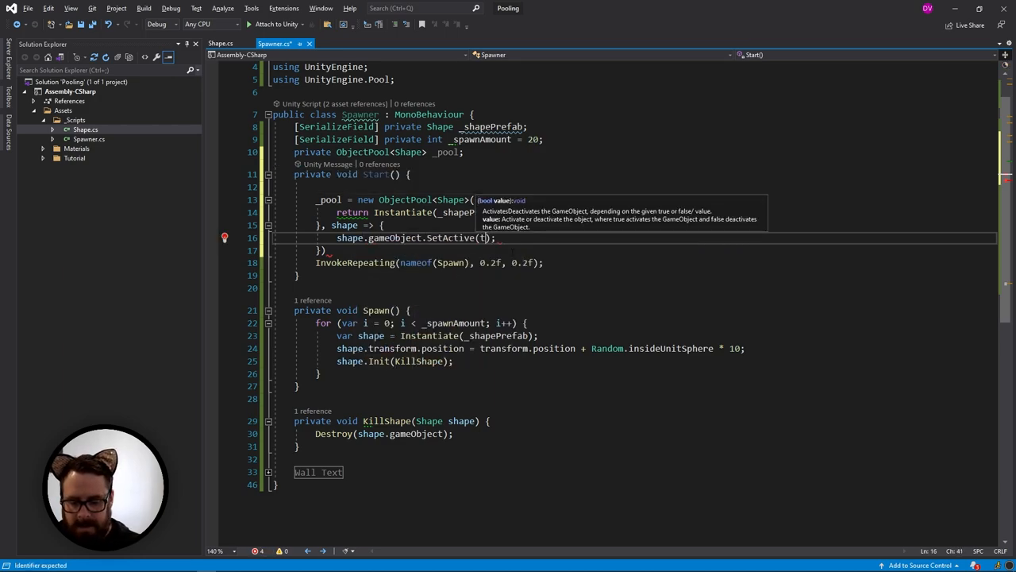
pyautogui.write('true')
pyautogui.click(633, 250)
pyautogui.write(',')
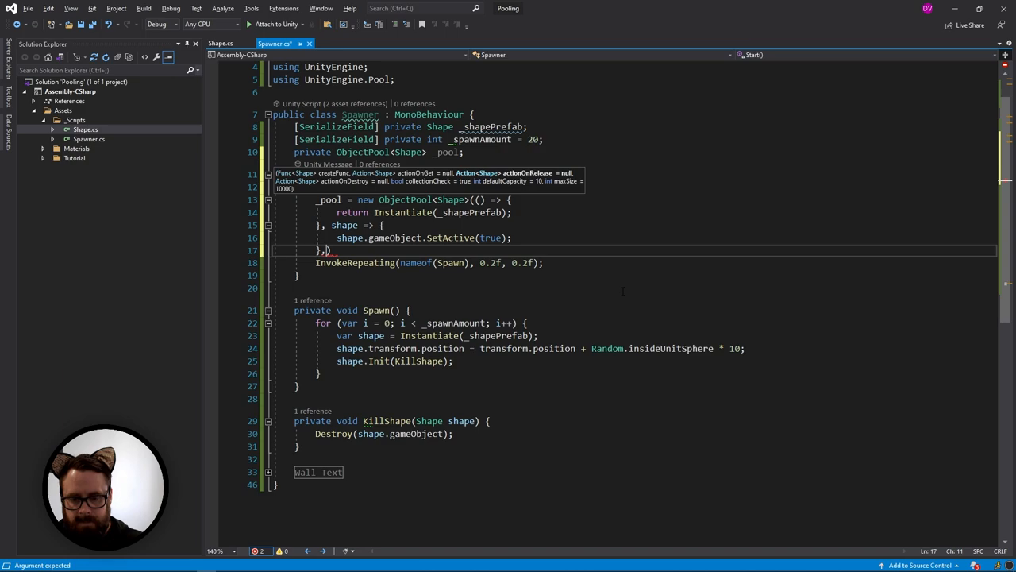
# - Write the release lambda calling SetActive(false) and the destroy lambda destroying shape.gameObject
pyautogui.write('shape =>')
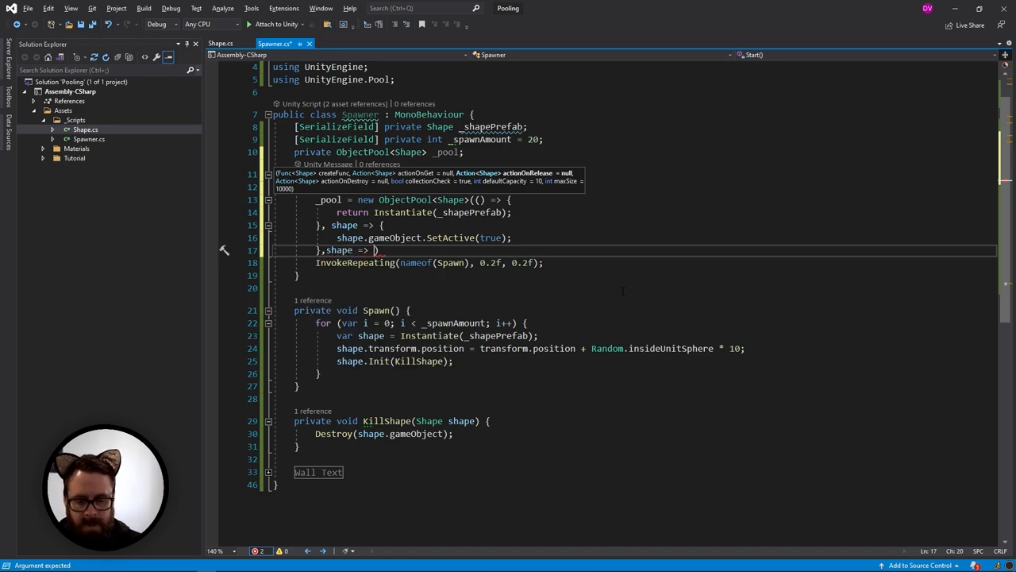
pyautogui.write('shape.gameObject.SetActive(false);')
pyautogui.write('},shape =)')
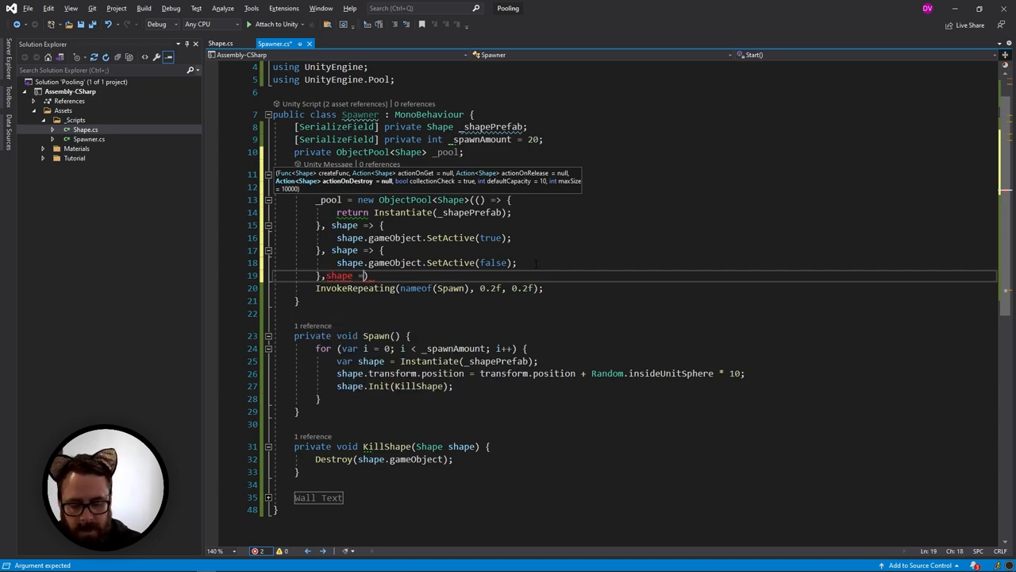
pyautogui.write('des')
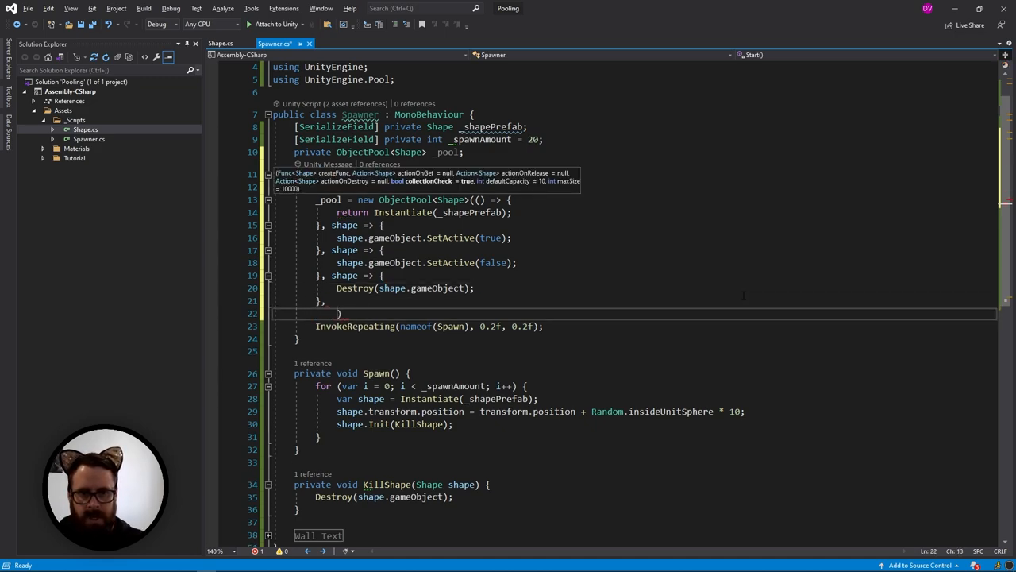
# - Finish the ObjectPool arguments with collection check false, default capacity 10 and max size 20
pyautogui.press('Backspace')
pyautogui.write(' false,)')
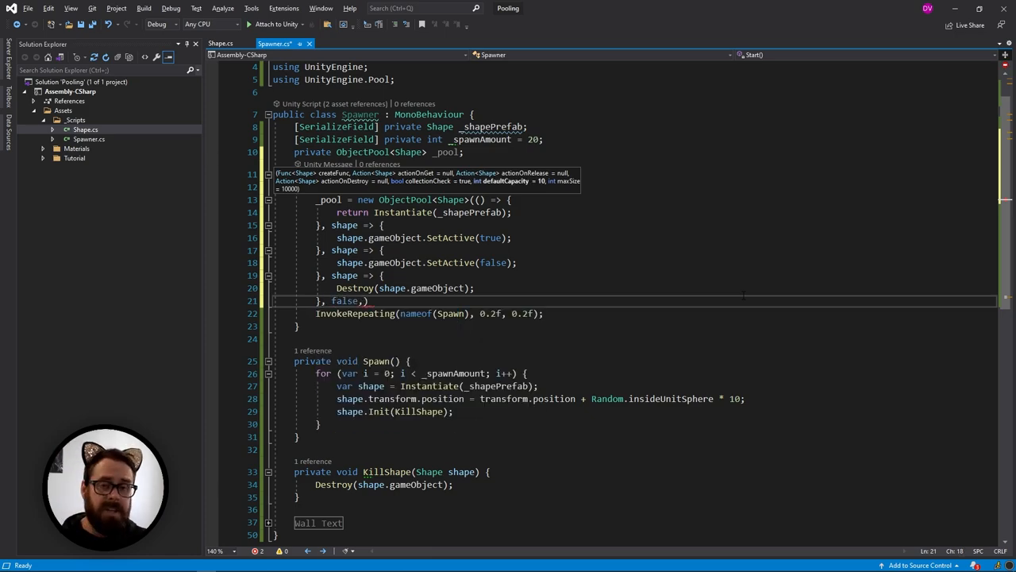
pyautogui.press('Backspace')
pyautogui.write('1')
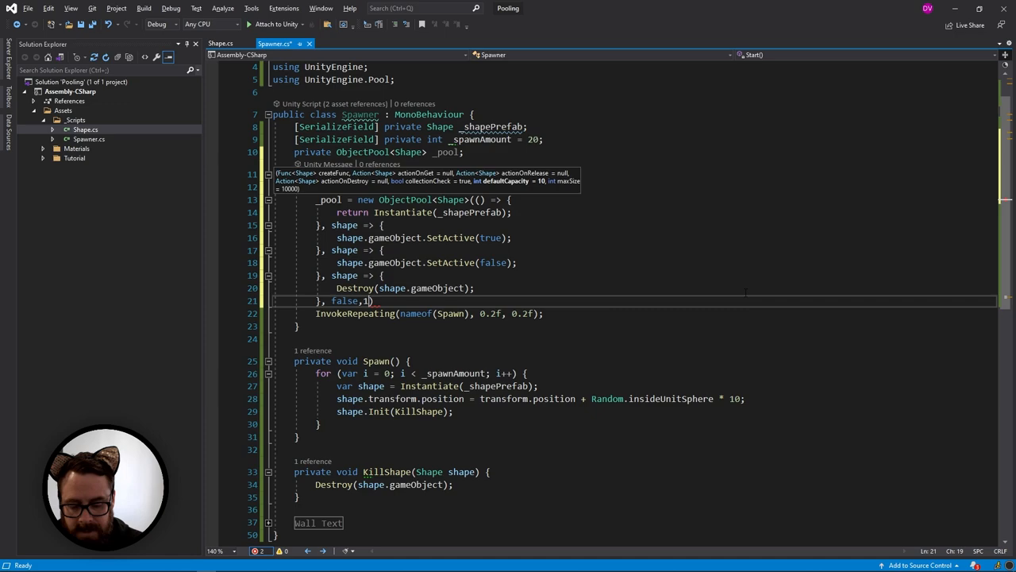
pyautogui.write('0,')
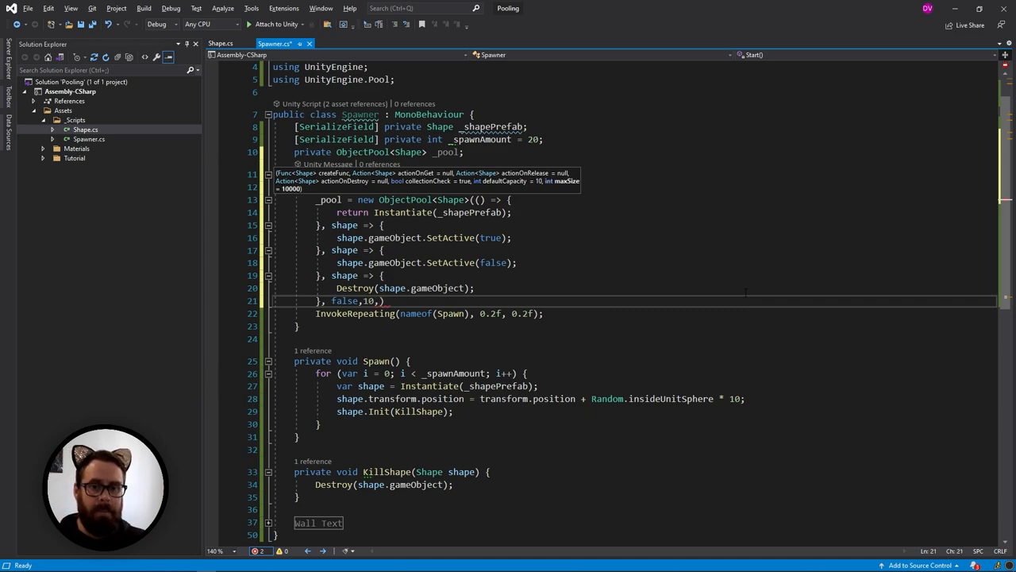
pyautogui.write('10')
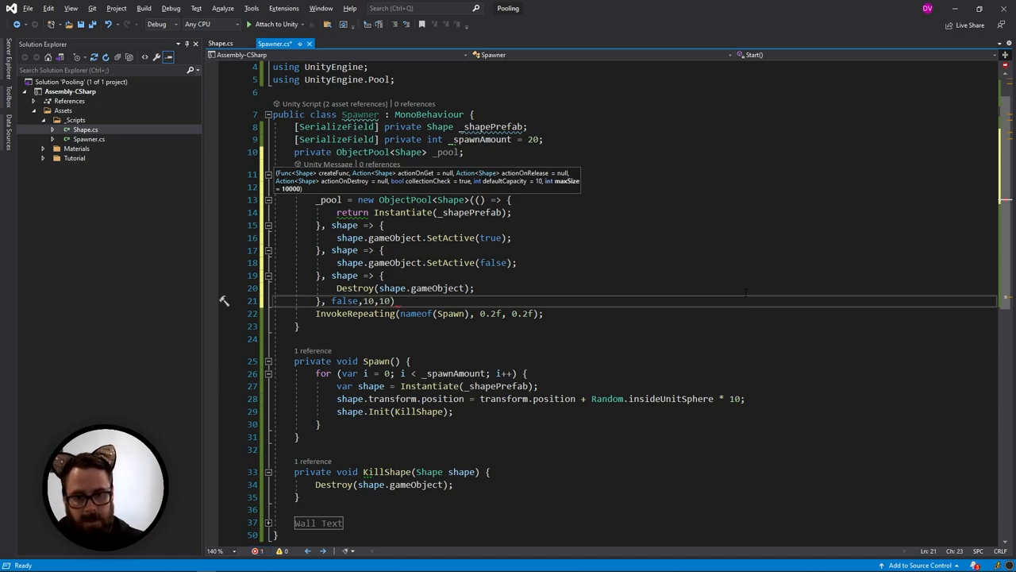
pyautogui.write('20')
pyautogui.write('[SerializeField] pri')
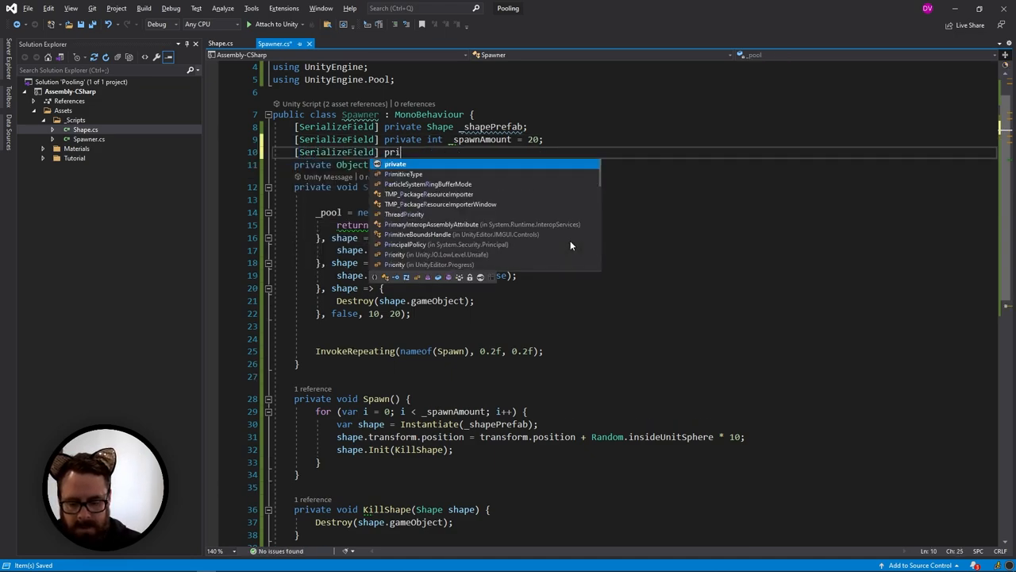
# - Add [SerializeField] private bool _usePool and make Spawn use _usePool ? _pool.Get() : Instantiate(_shapePrefab)
pyautogui.write('bool')
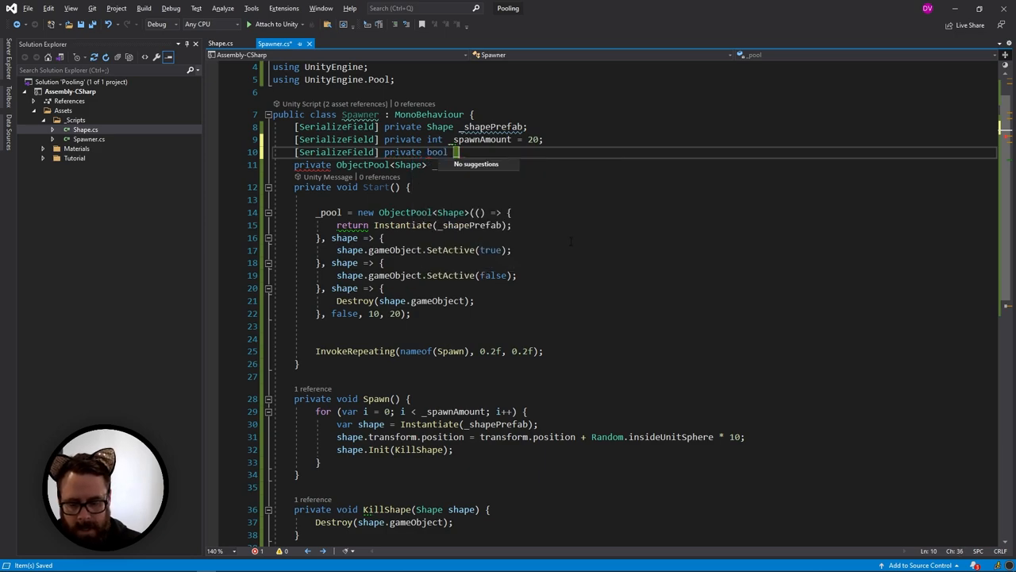
pyautogui.write('_usePool;')
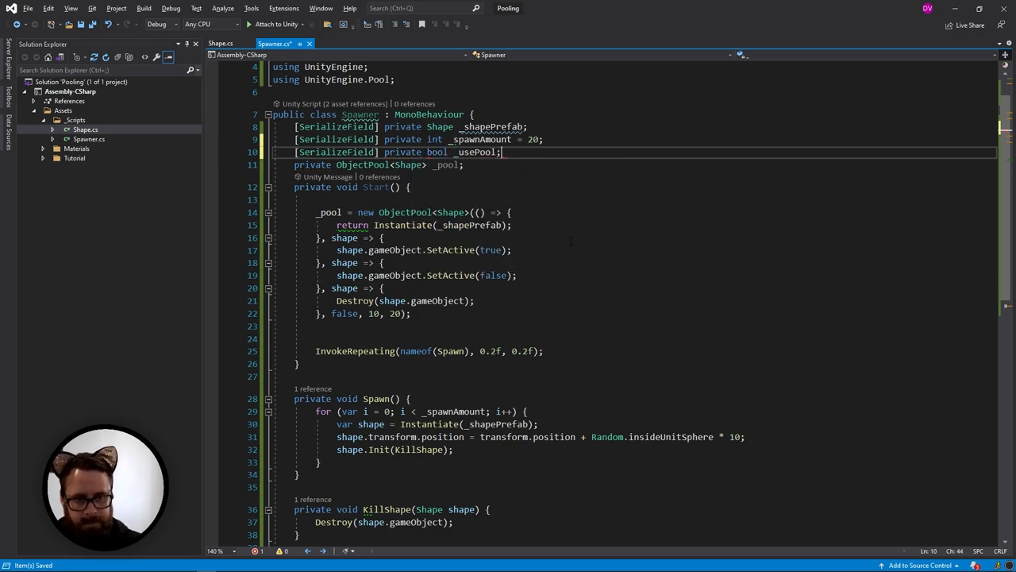
pyautogui.scroll(-3)
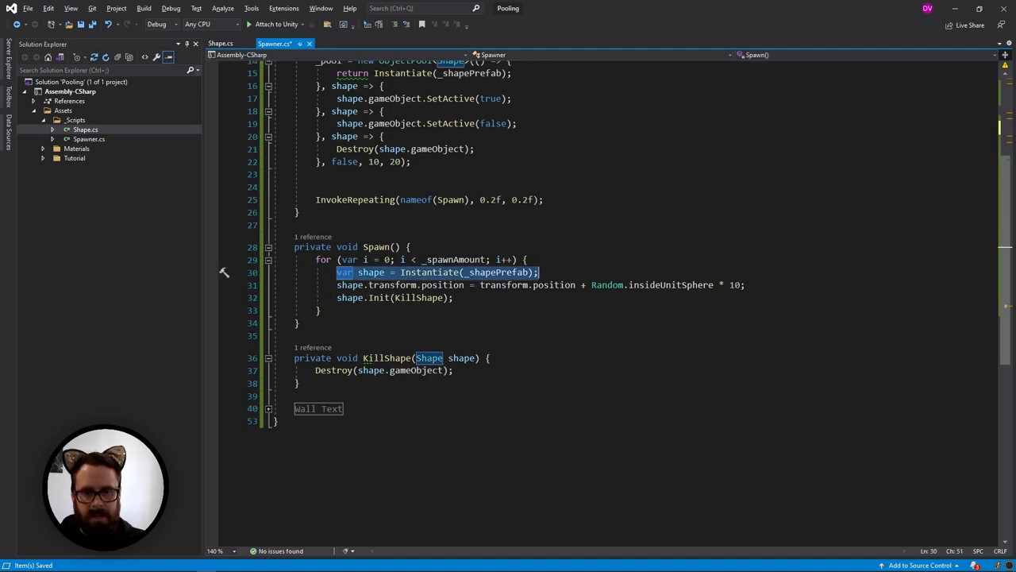
pyautogui.click(413, 297)
pyautogui.write(' _usePool ?')
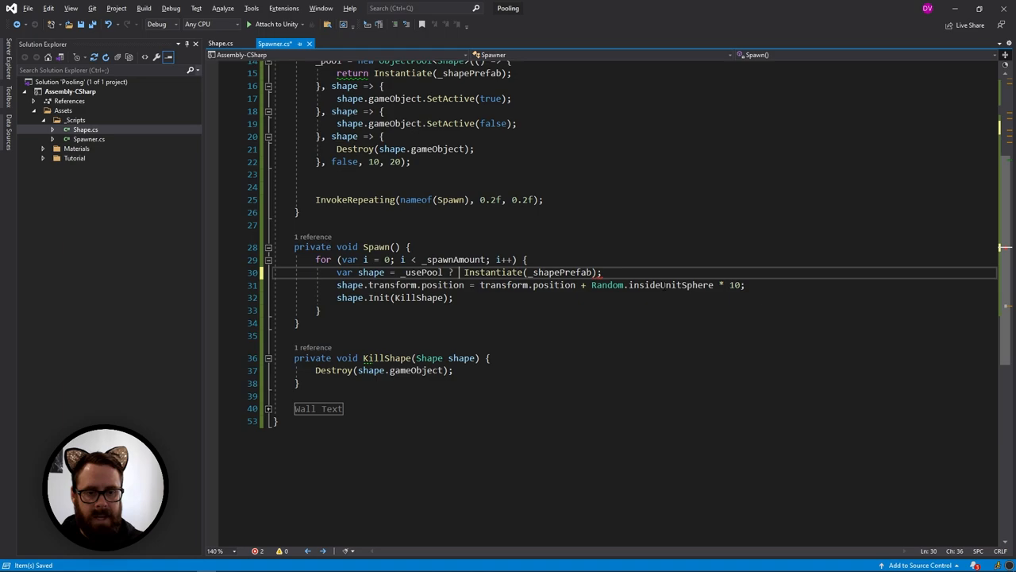
pyautogui.scroll(3)
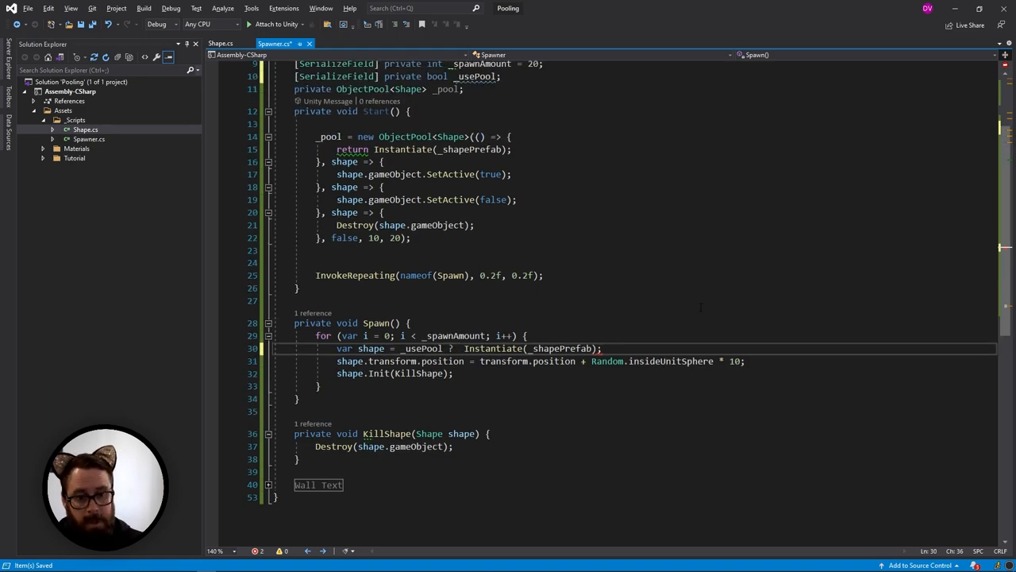
pyautogui.write('_pool.Get() :')
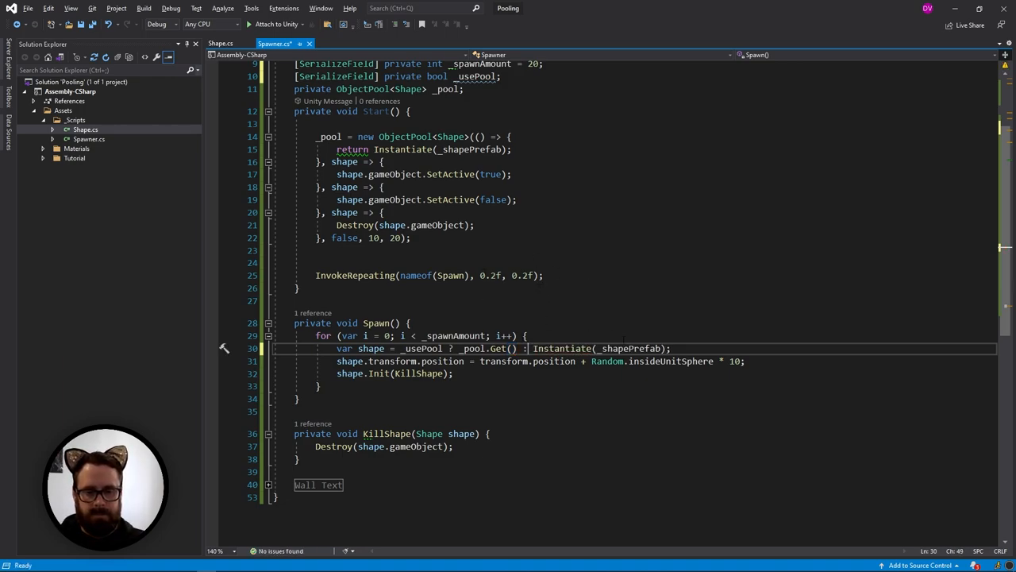
# - Navigate from the KillShape callback passed to Init into the KillShape method body
pyautogui.scroll(3)
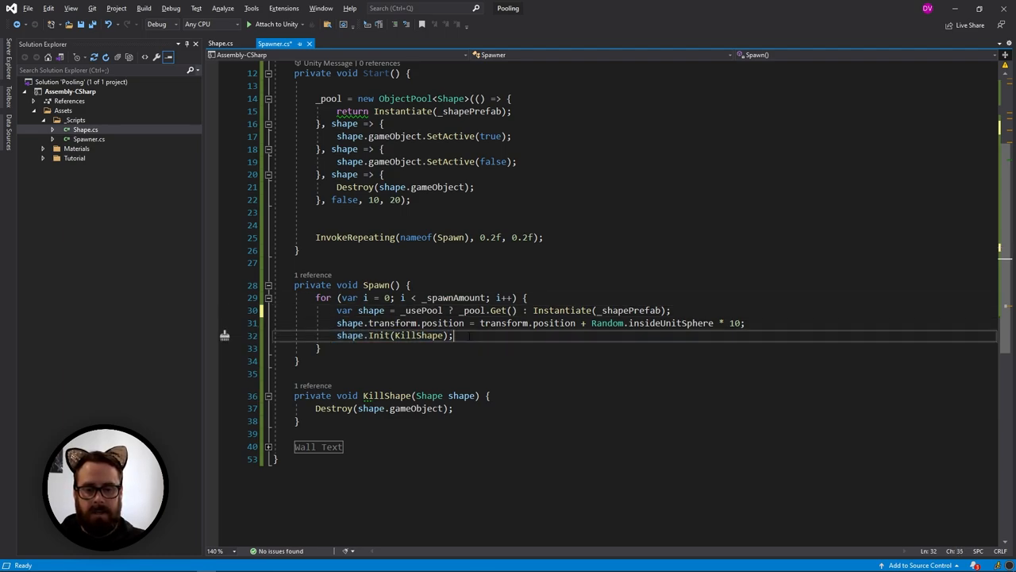
pyautogui.doubleClick(420, 335)
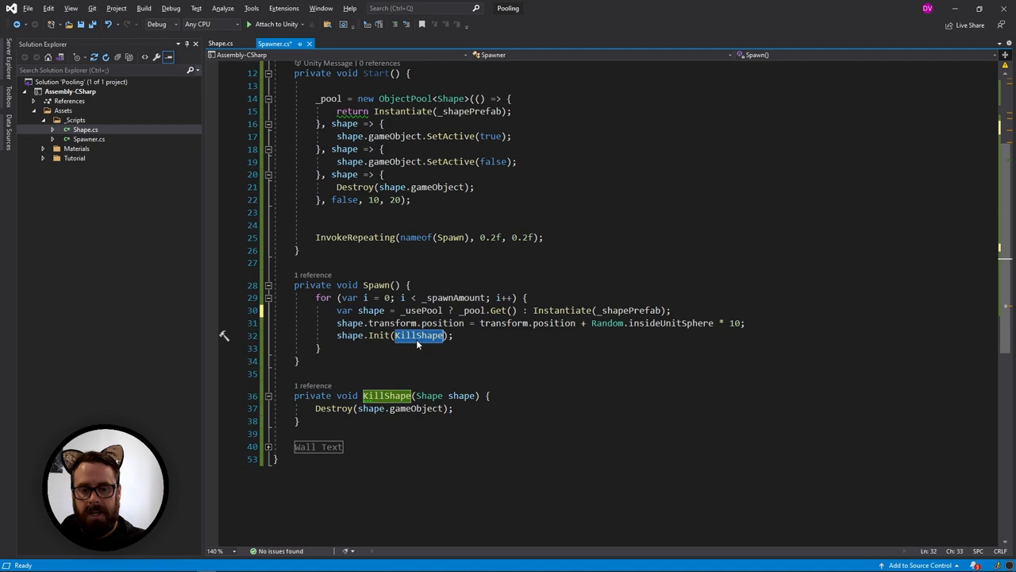
pyautogui.click(453, 335)
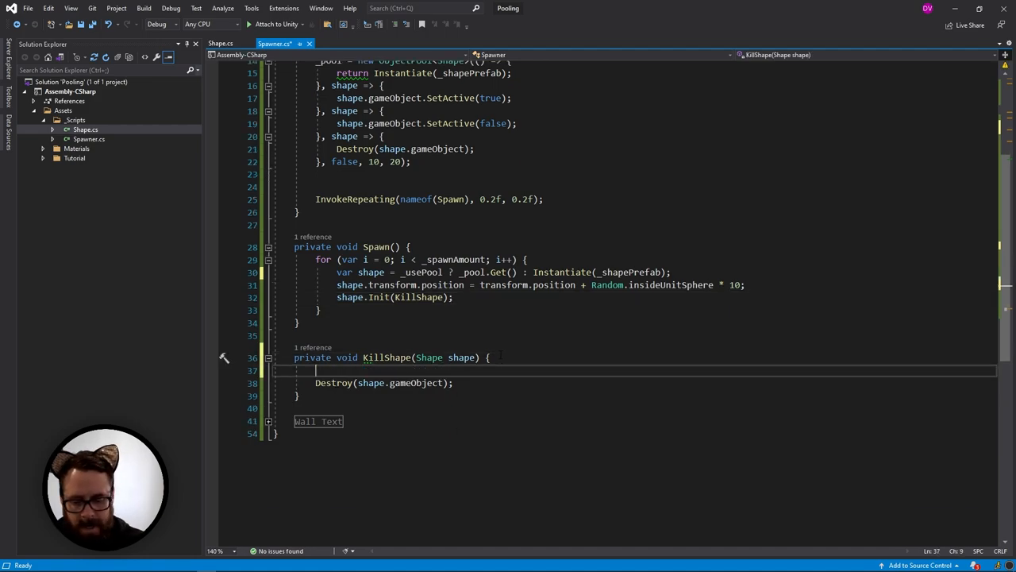
# - Make KillShape call _pool.Release(shape) when _usePool is on, else Destroy(shape.gameObject)
pyautogui.write('if(_usePool)')
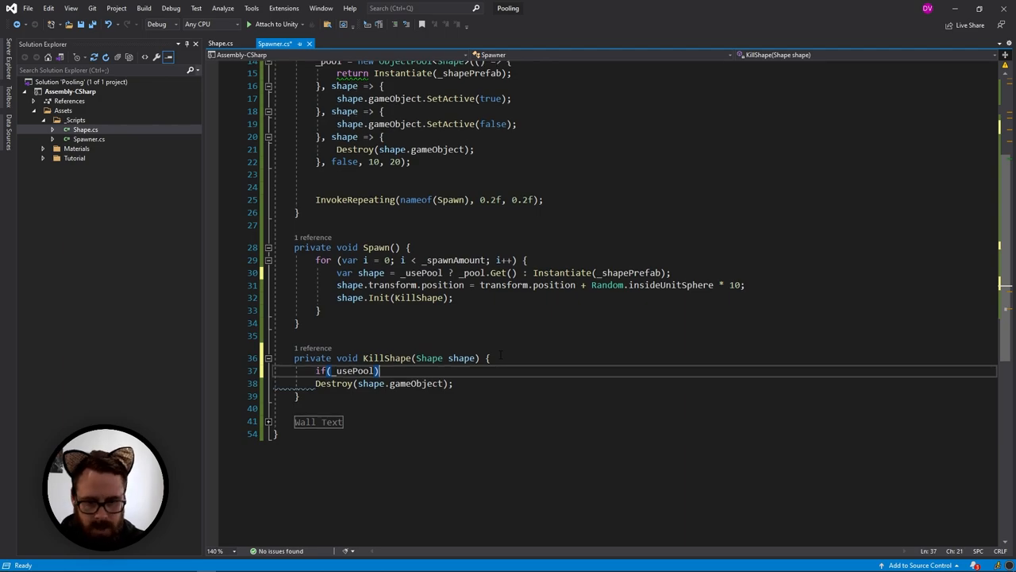
pyautogui.write('sh')
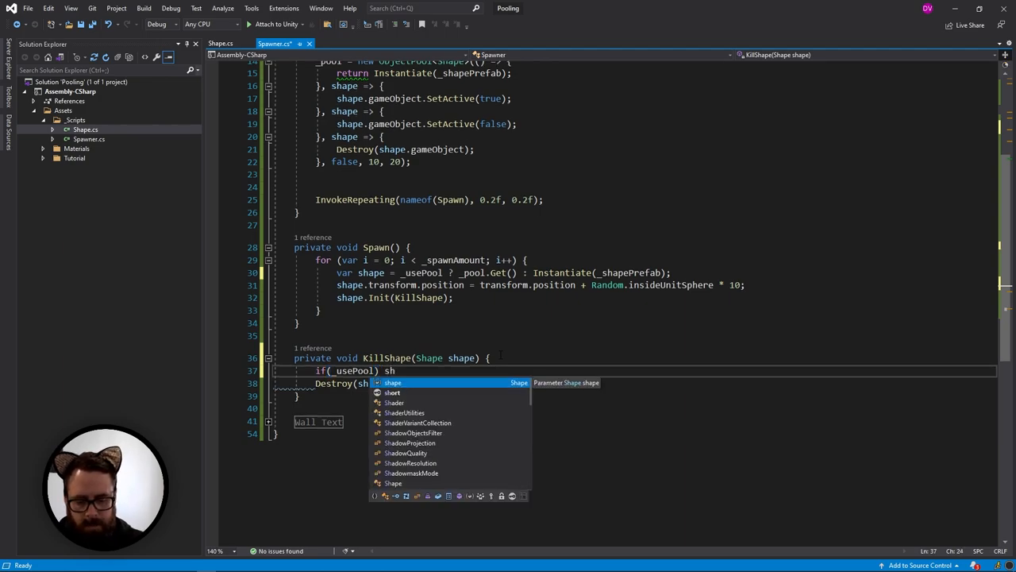
pyautogui.write('_pool.Release(shape);')
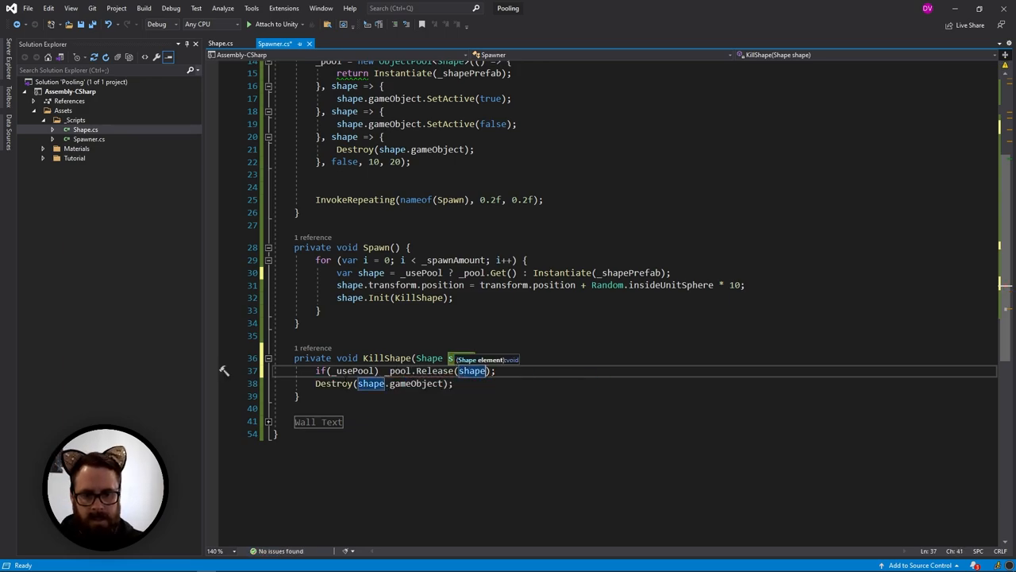
pyautogui.write('else')
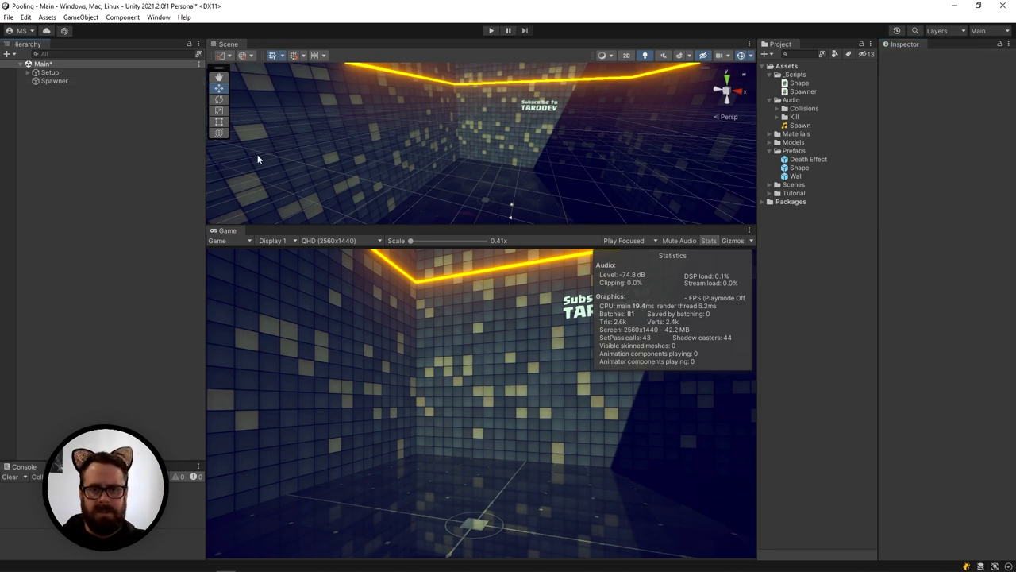
# - Play without pooling, profile a spike frame down to Spawner.Spawn's Object.Instantiate calls, then stop play
pyautogui.click(489, 30)
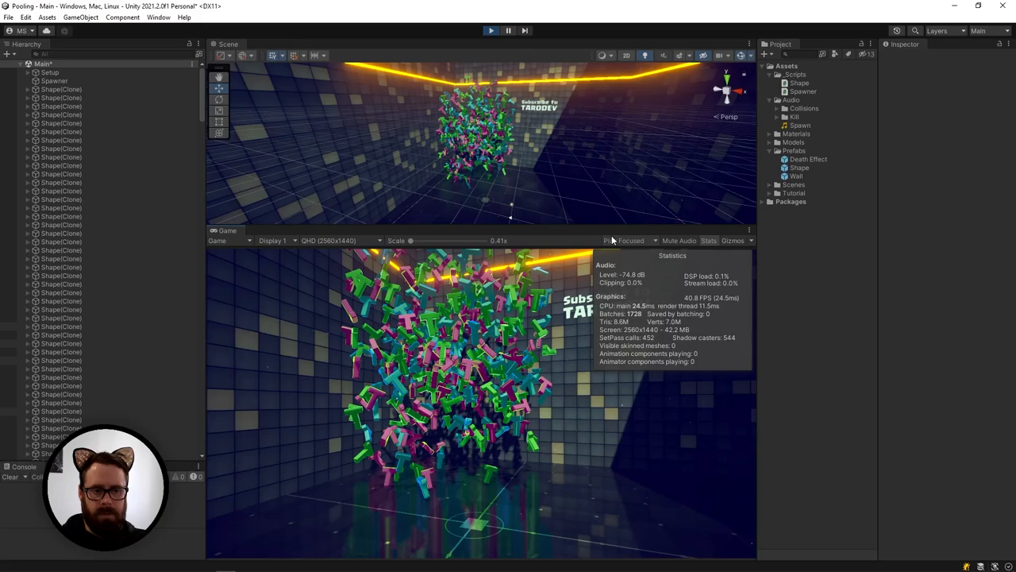
pyautogui.click(158, 16)
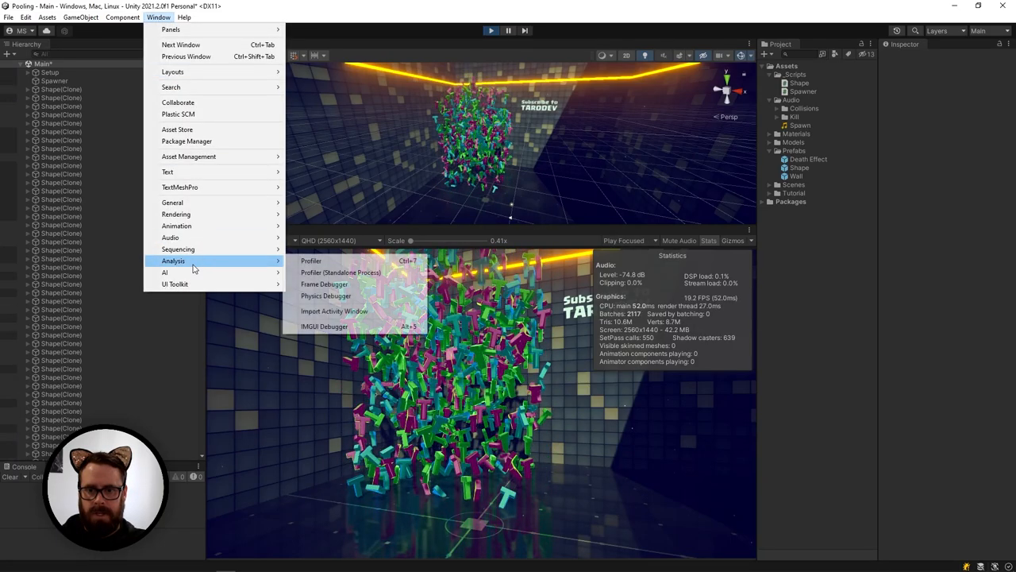
pyautogui.click(311, 260)
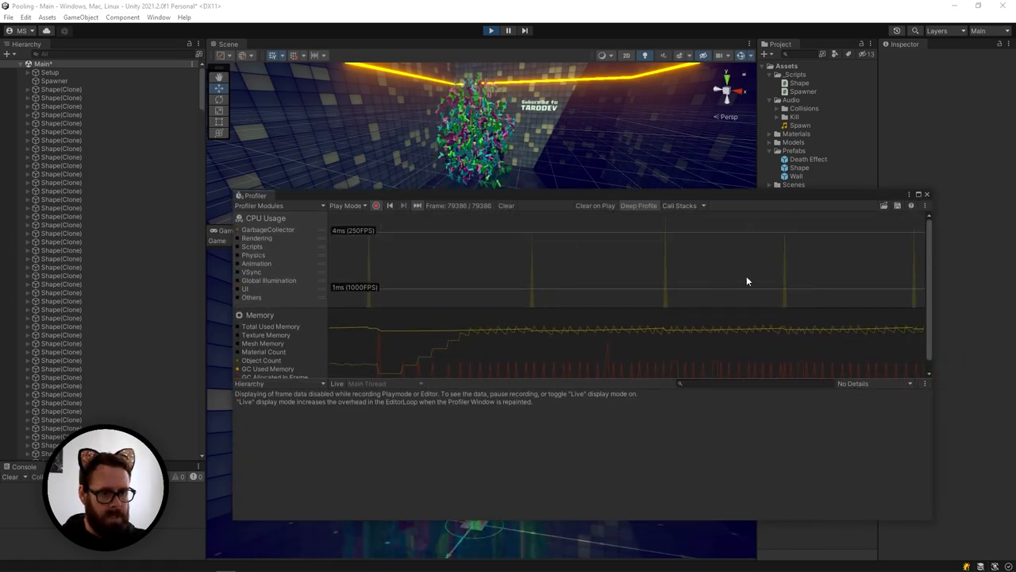
pyautogui.click(745, 270)
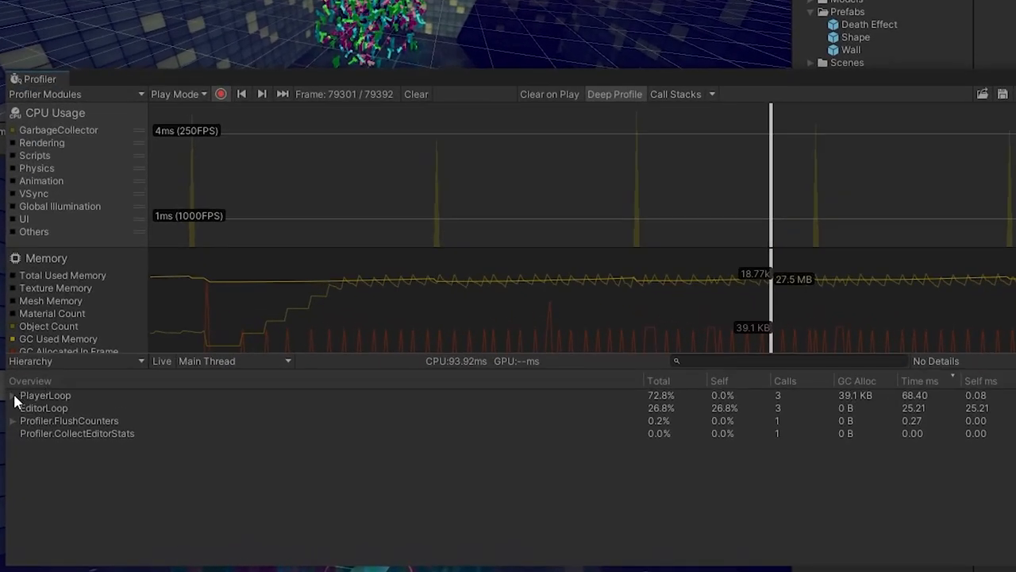
pyautogui.click(12, 393)
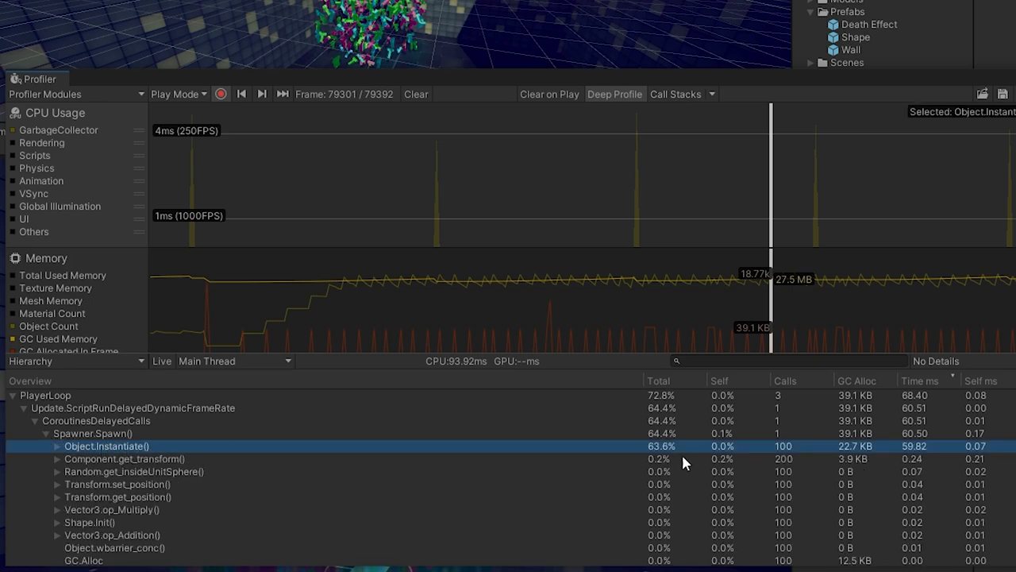
pyautogui.moveTo(839, 451)
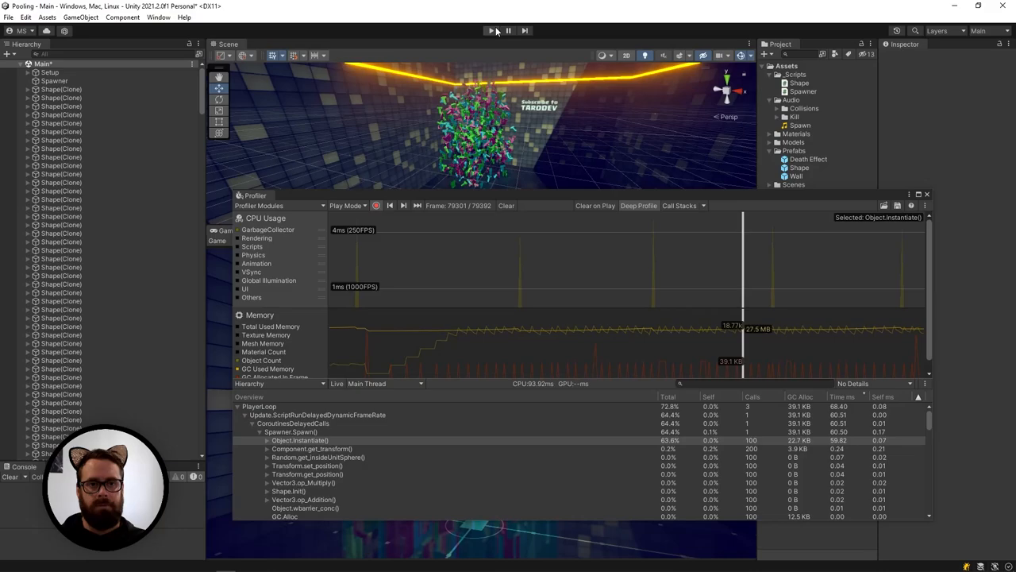
pyautogui.click(490, 30)
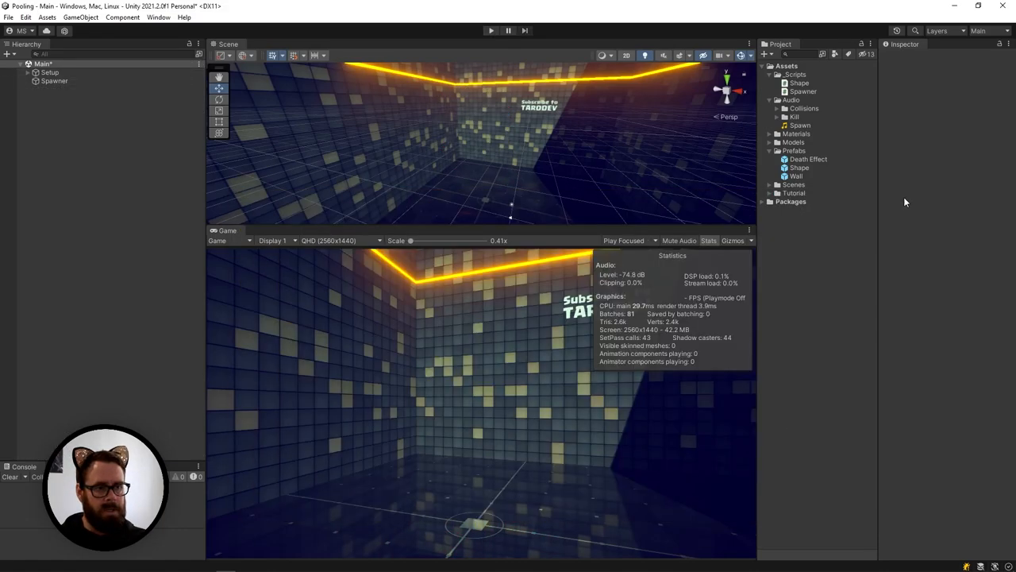
# - Set the Spawner's Max Capacity to 800 in the Inspector and play the scene
pyautogui.click(54, 79)
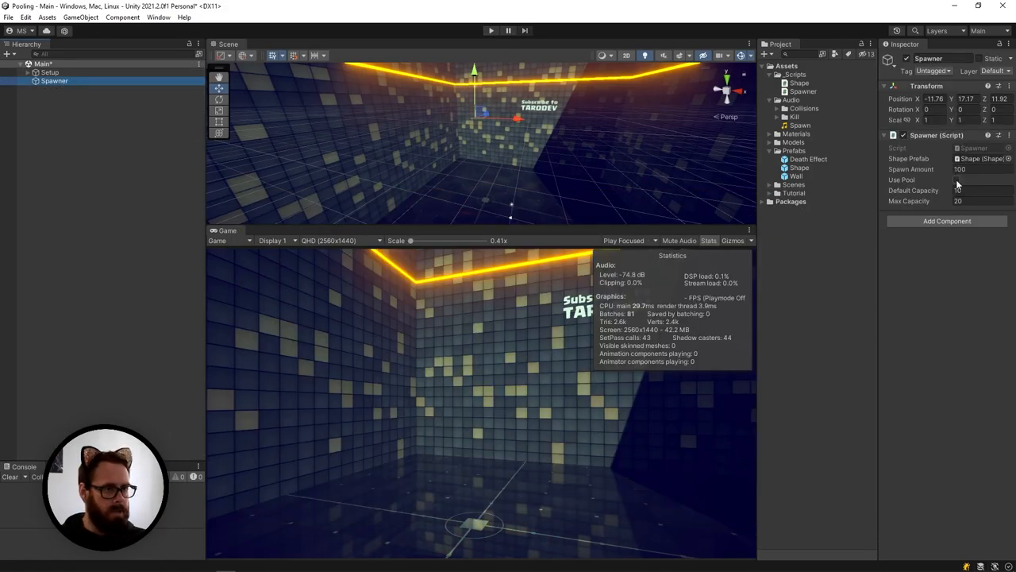
pyautogui.click(983, 190)
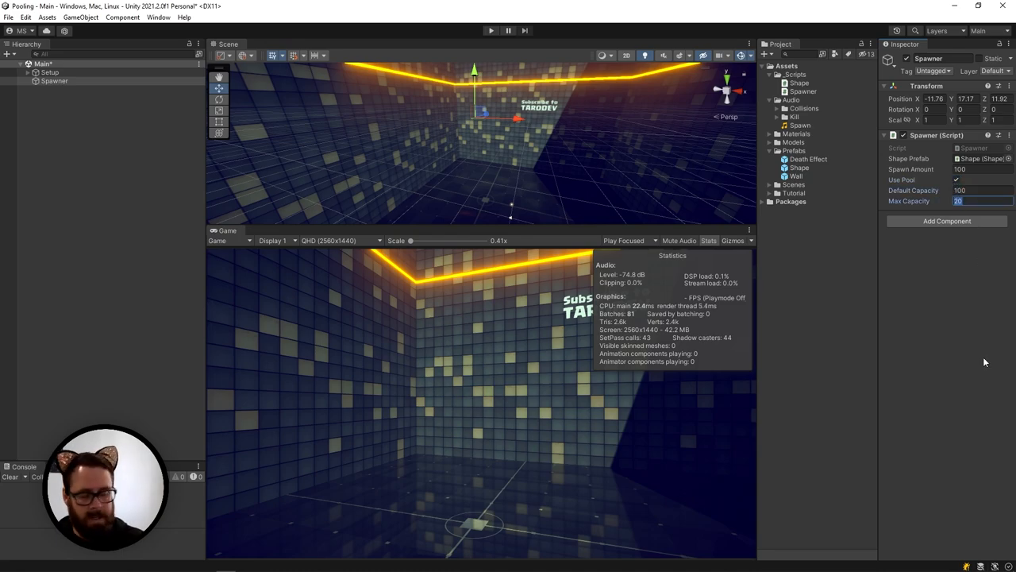
pyautogui.write('800')
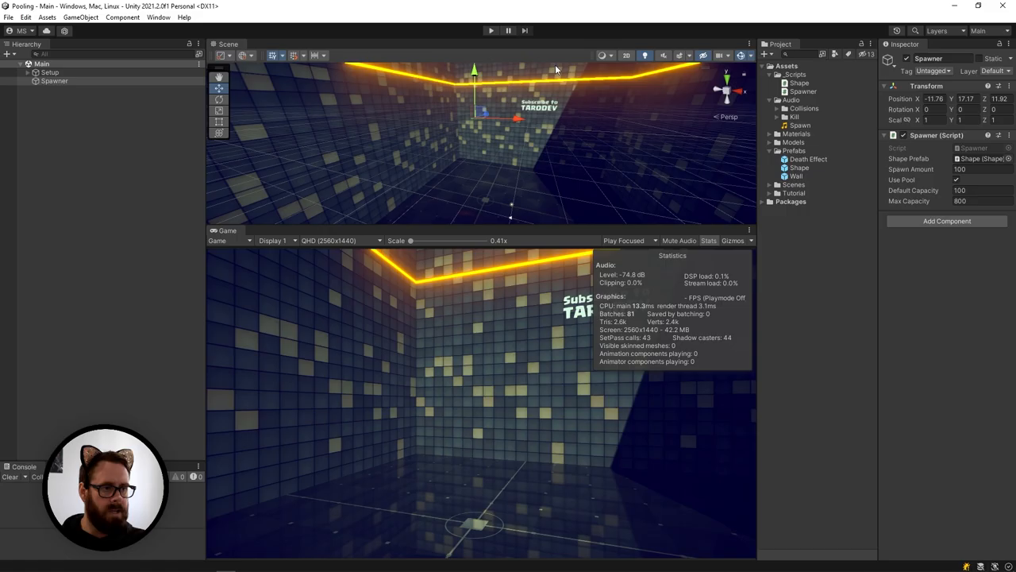
pyautogui.click(490, 30)
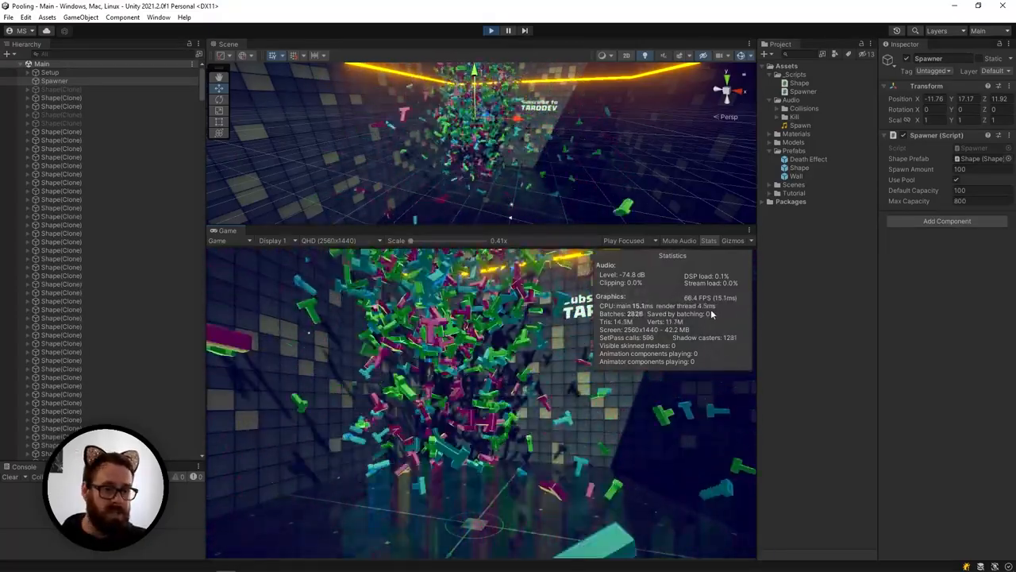
# - Open the Profiler, pick a CPU frame and select the Instantiate call under Spawner.Spawn
pyautogui.click(159, 16)
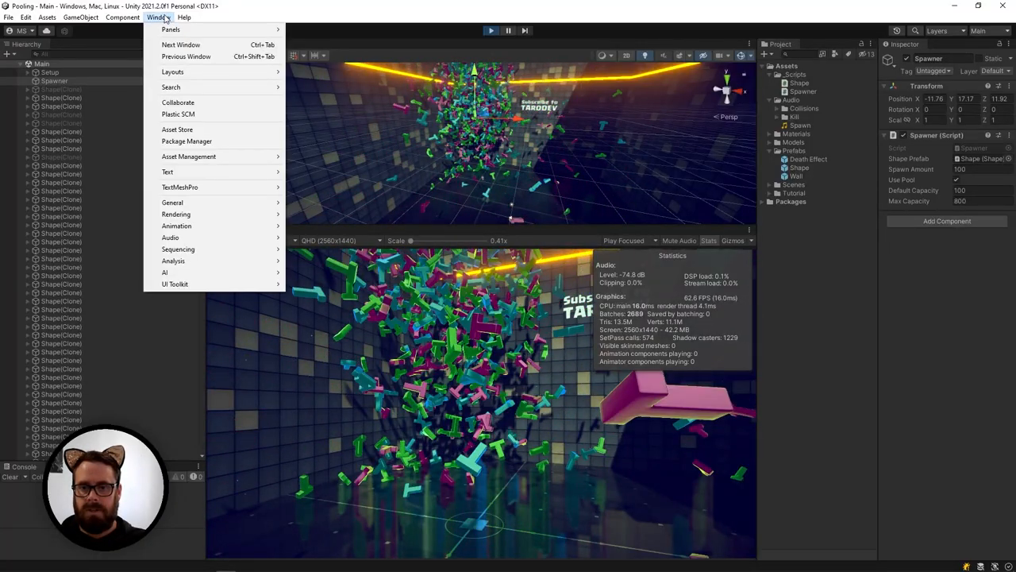
pyautogui.moveTo(173, 261)
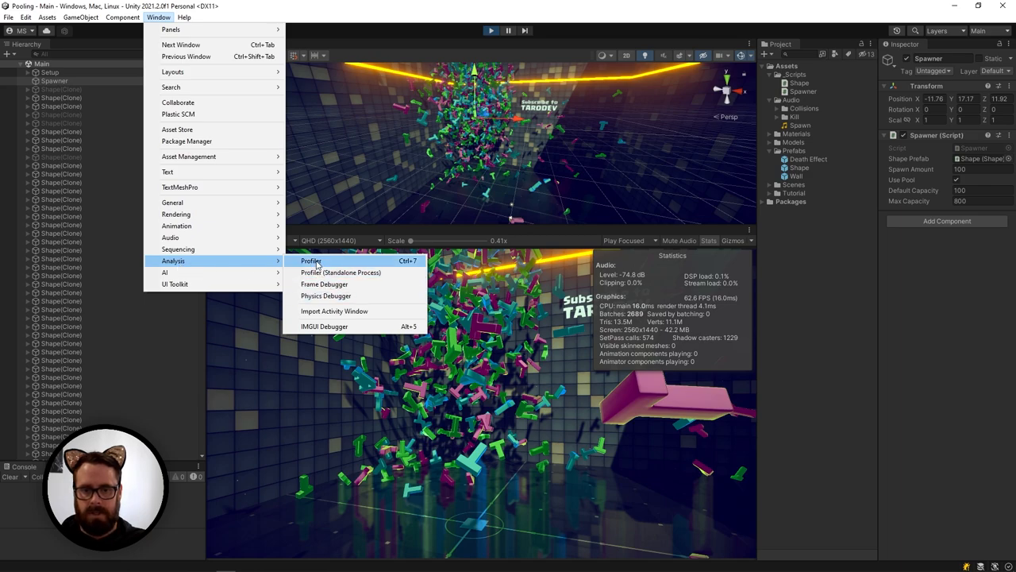
pyautogui.click(311, 260)
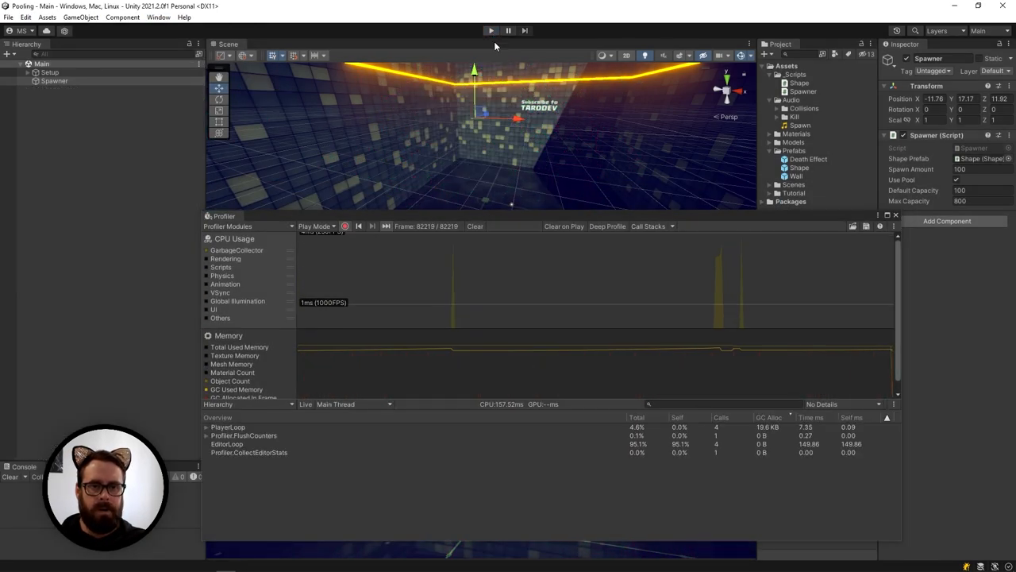
pyautogui.click(489, 31)
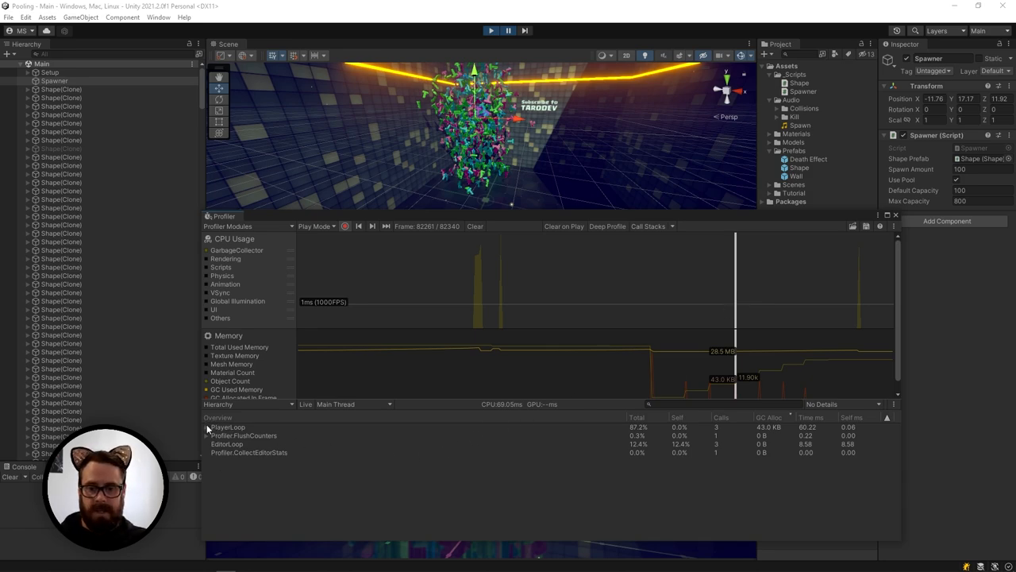
pyautogui.click(206, 425)
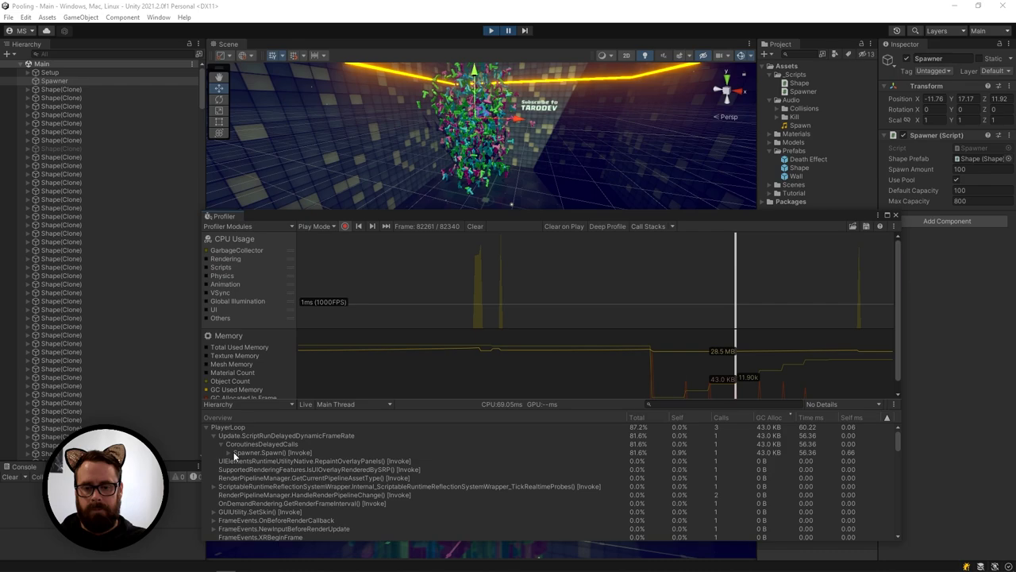
pyautogui.click(273, 451)
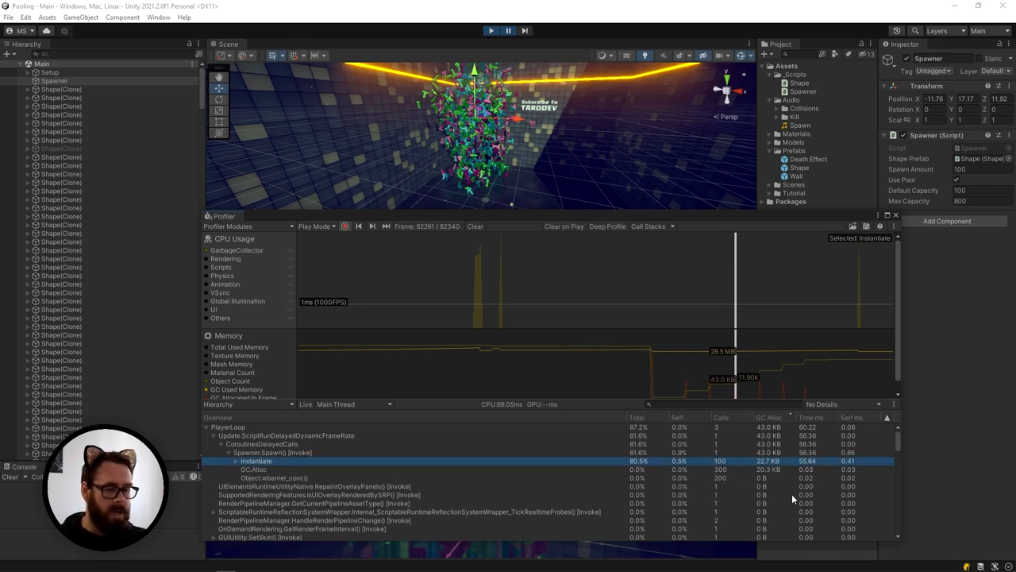
pyautogui.moveTo(690, 378)
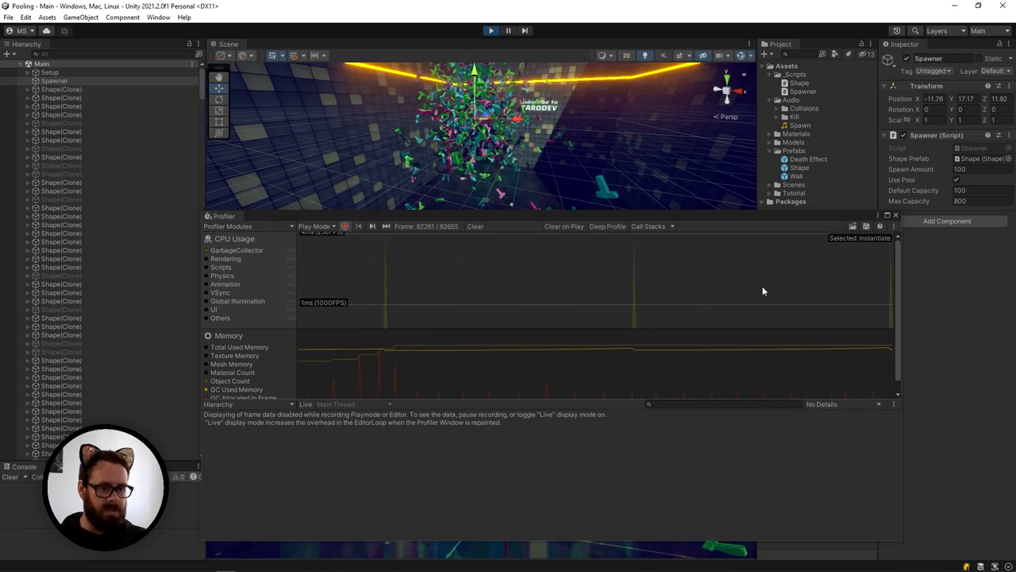
# - Pick a later frame and select the GameObject.Activate call under Spawner.Spawn
pyautogui.click(813, 277)
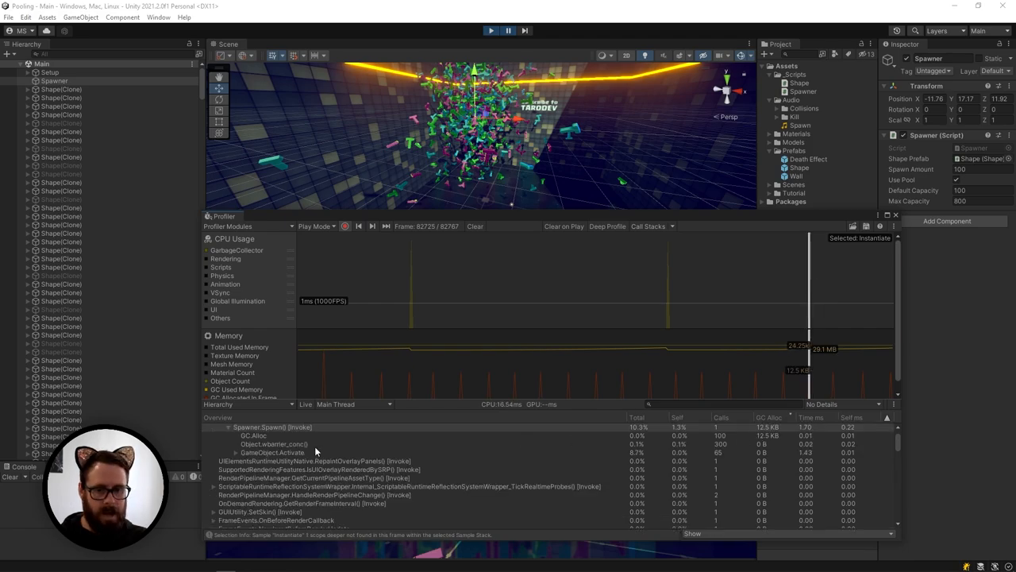
pyautogui.moveTo(597, 453)
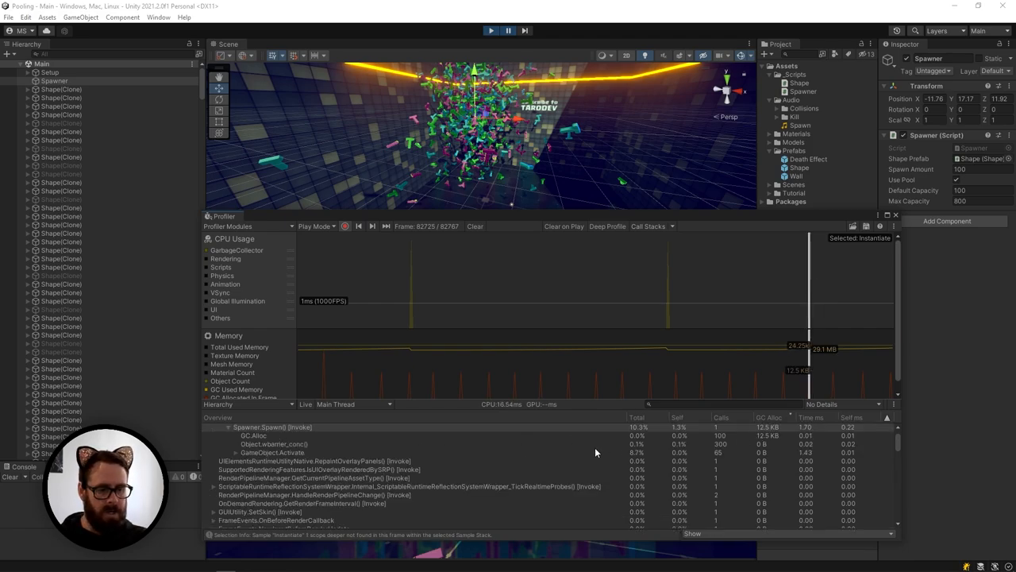
pyautogui.click(273, 451)
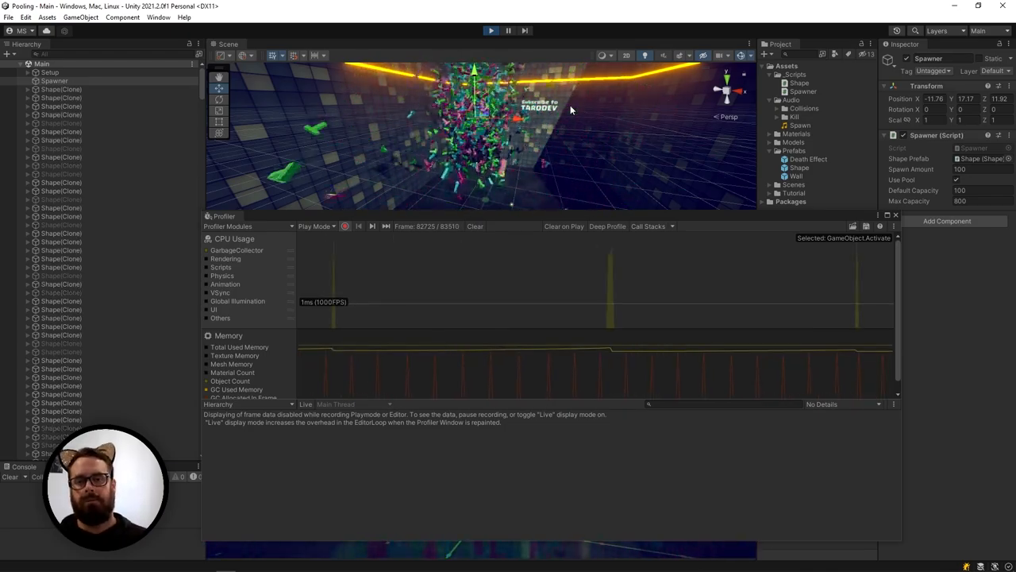
# - Leave the Game view's play focus options and return to Spawner.cs in Visual Studio
pyautogui.click(628, 239)
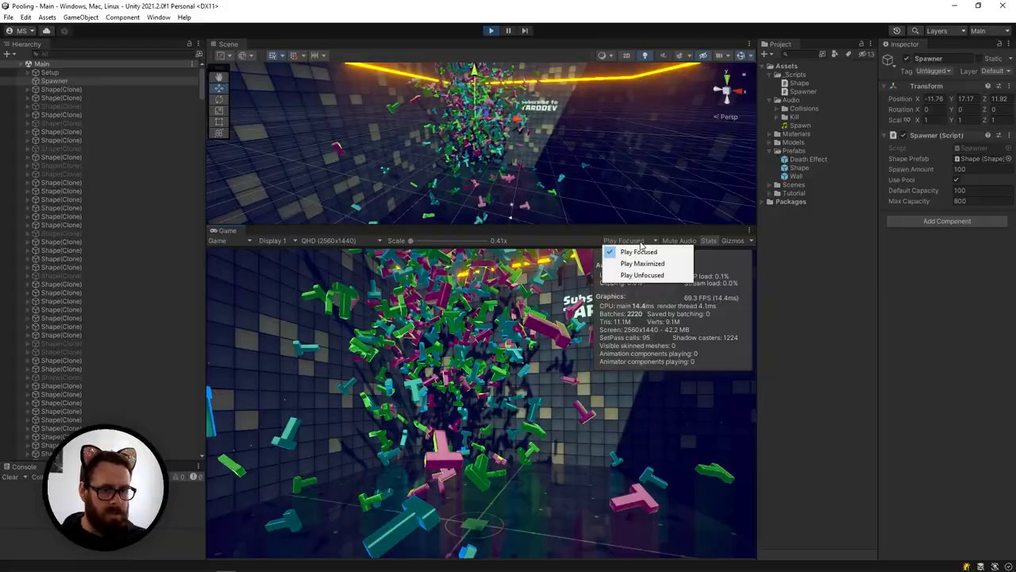
pyautogui.click(641, 263)
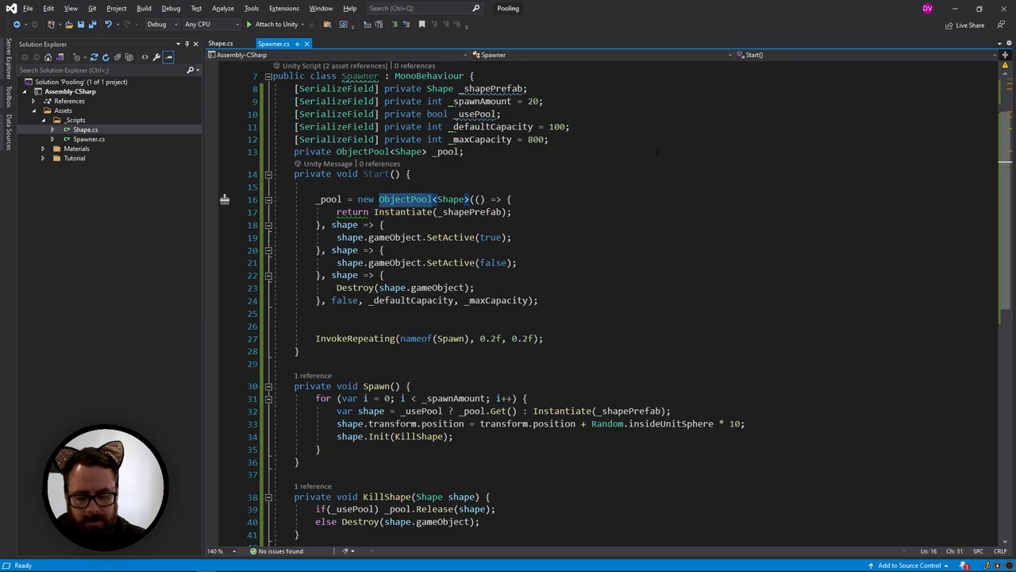
pyautogui.write('LinkedPool<>')
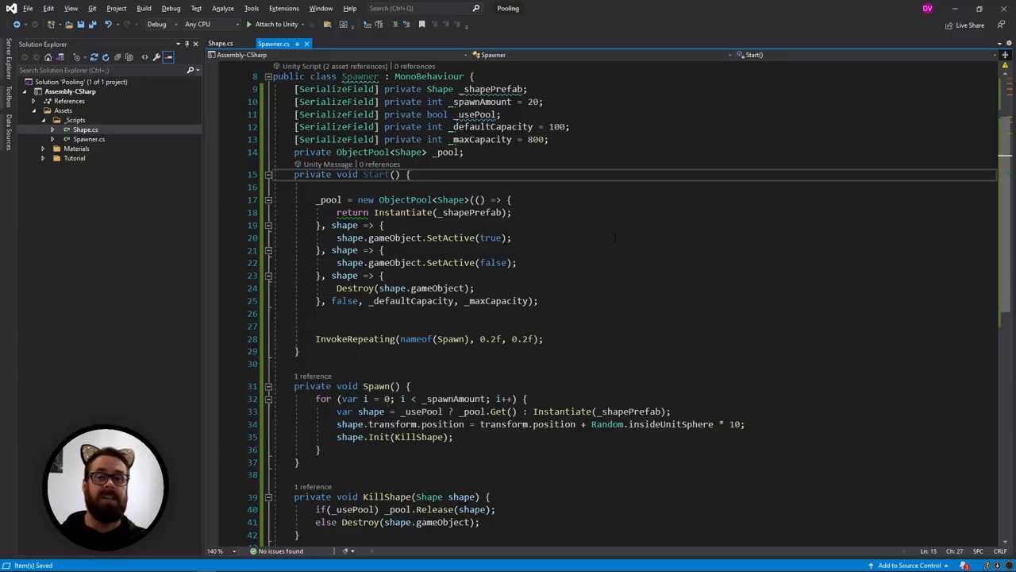
# - Add an Update method below Start declaring var myList = new List<int>();
pyautogui.press('Enter')
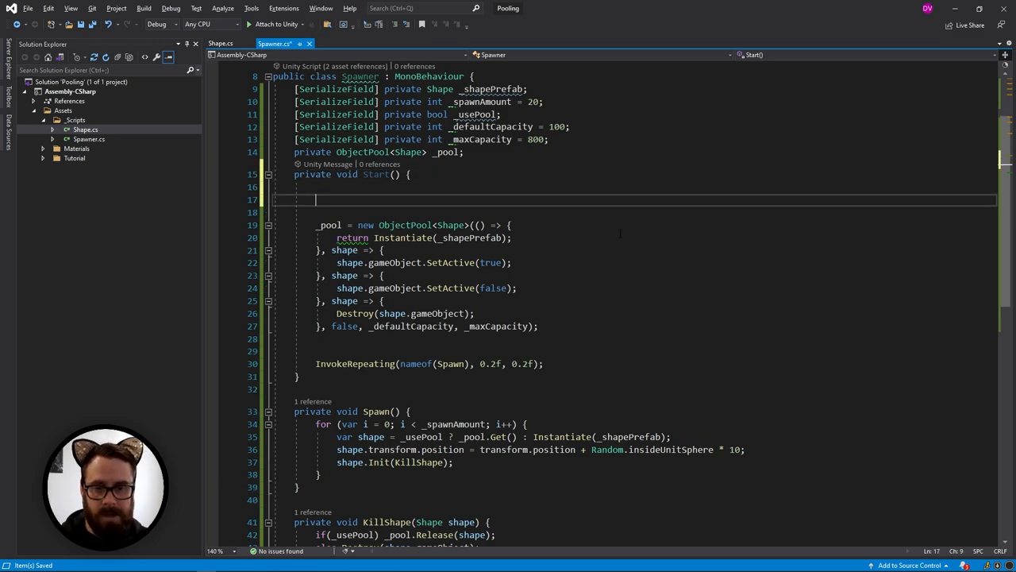
pyautogui.write('var')
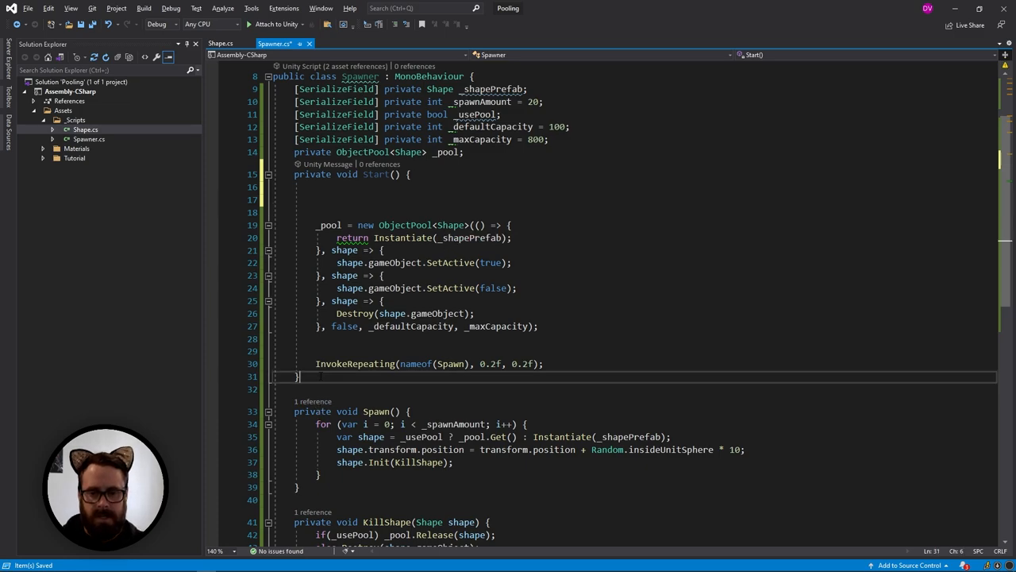
pyautogui.write('void Update() {')
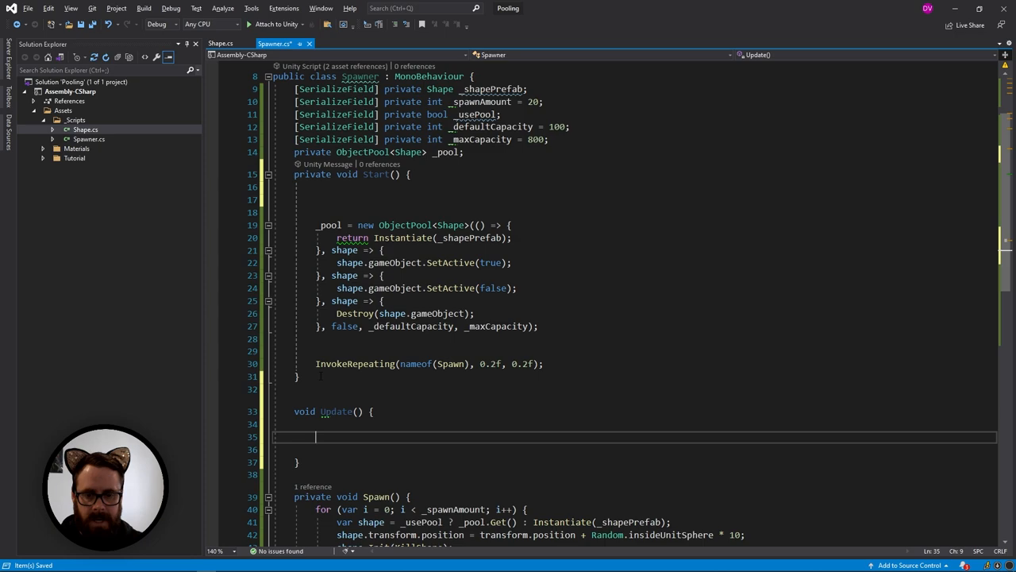
pyautogui.scroll(-3)
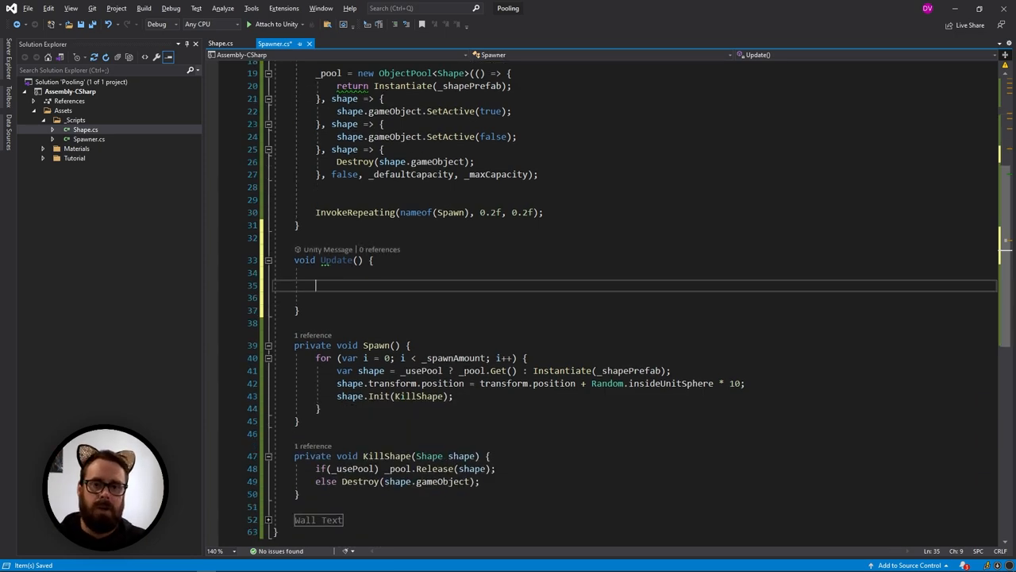
pyautogui.write('var')
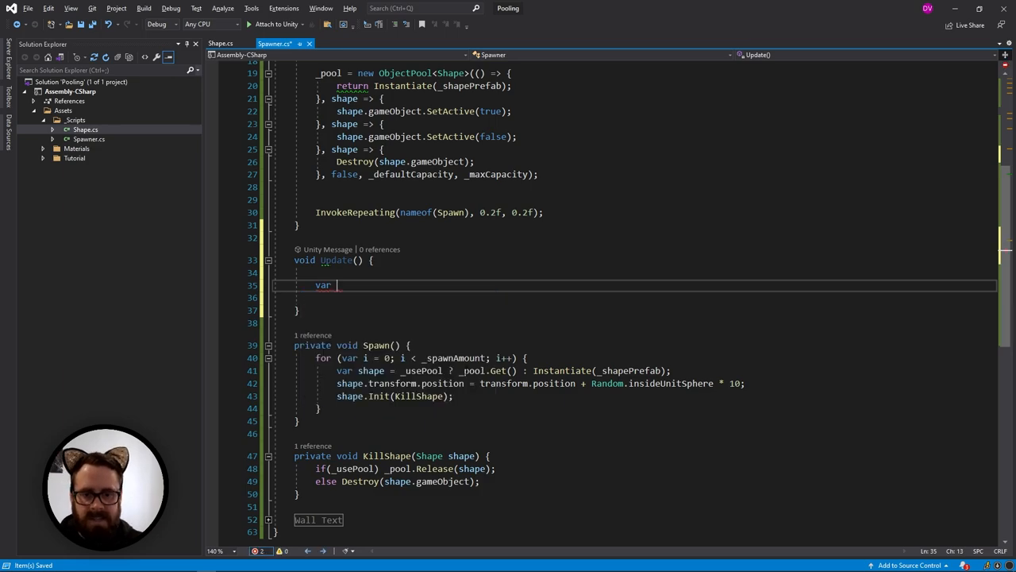
pyautogui.write('myList = new')
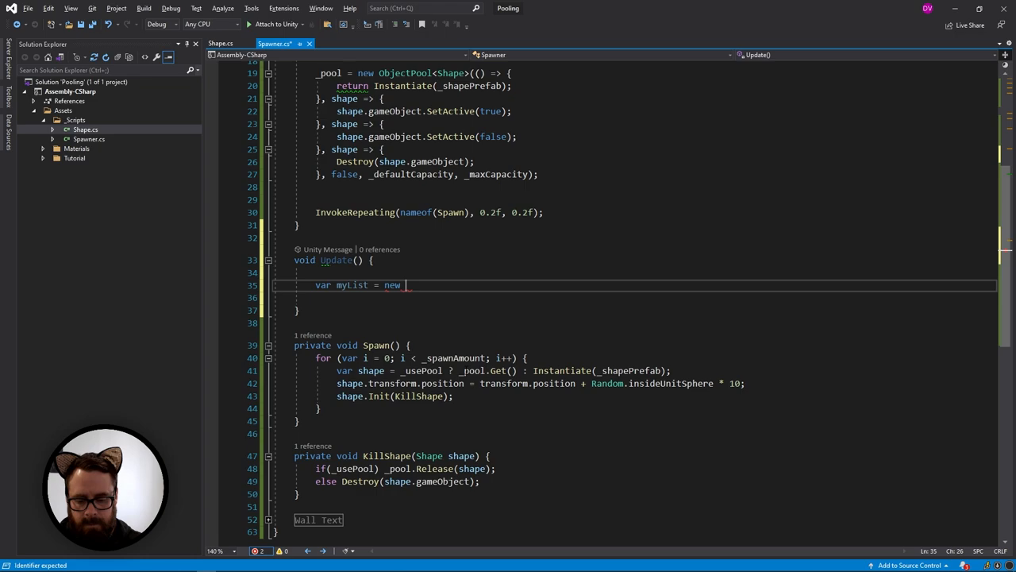
pyautogui.write('List<int>();')
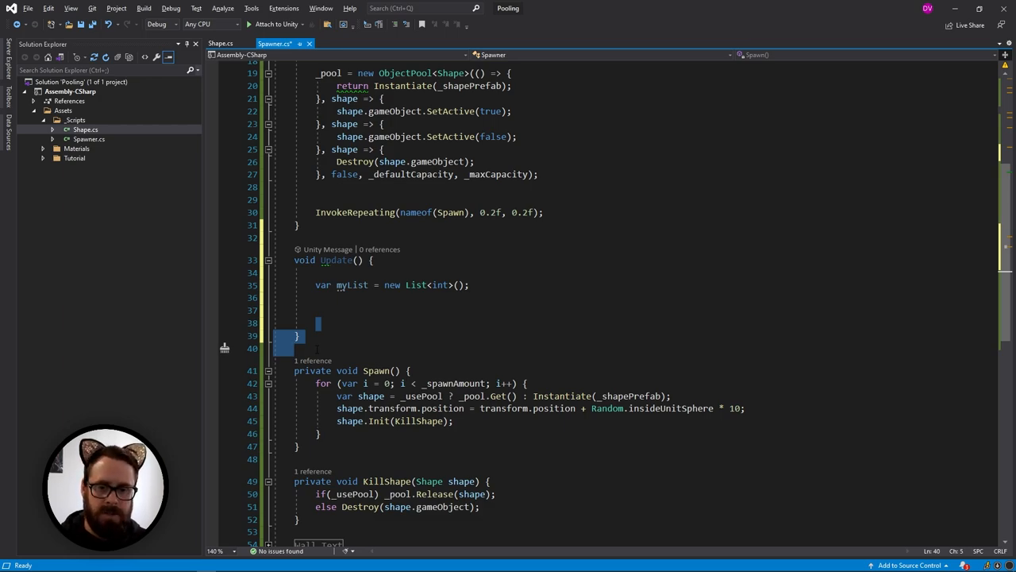
# - Tidy the stray blank lines under Update and begin a private declaration inside its body
pyautogui.click(316, 324)
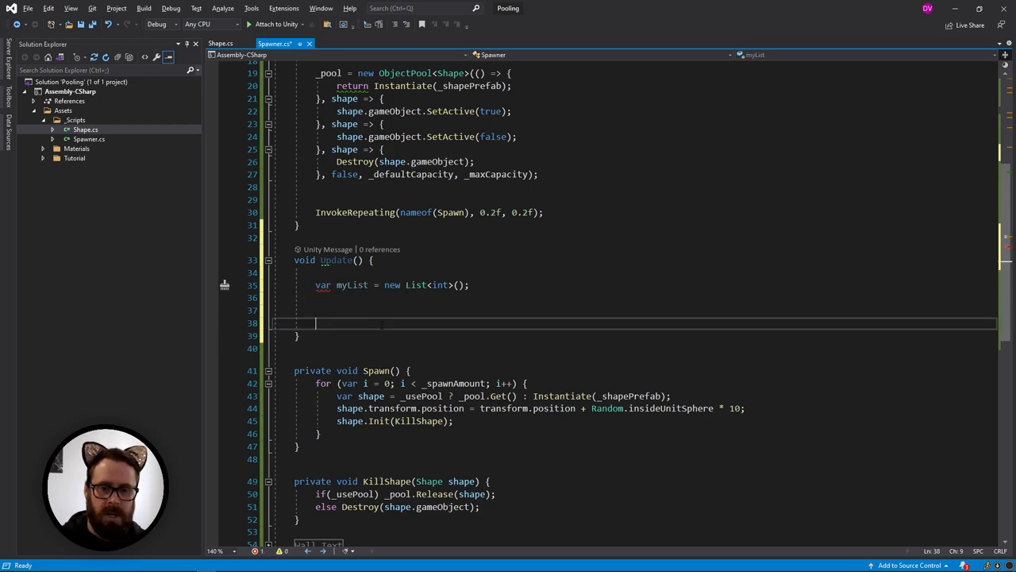
pyautogui.click(314, 309)
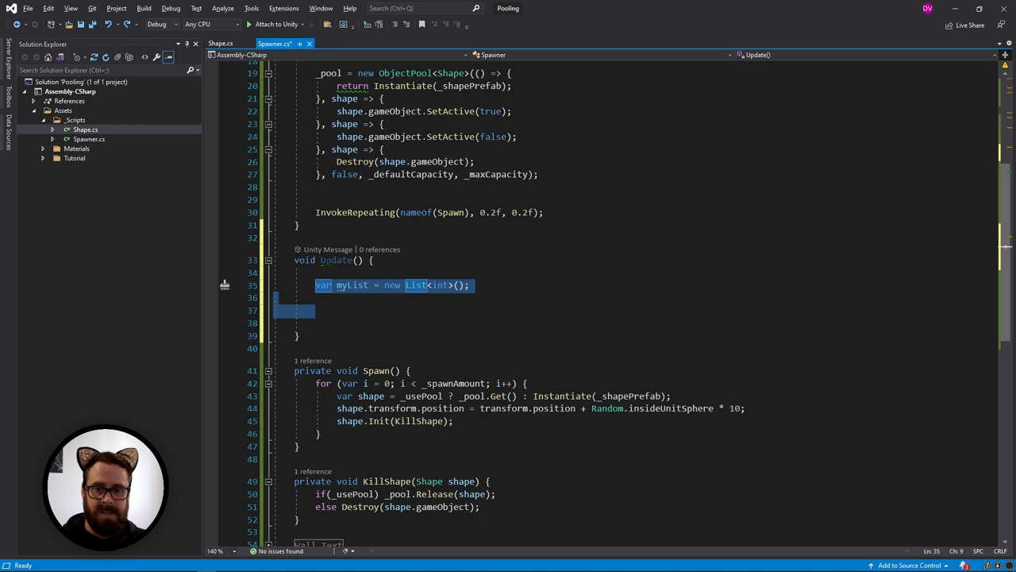
pyautogui.write('privat')
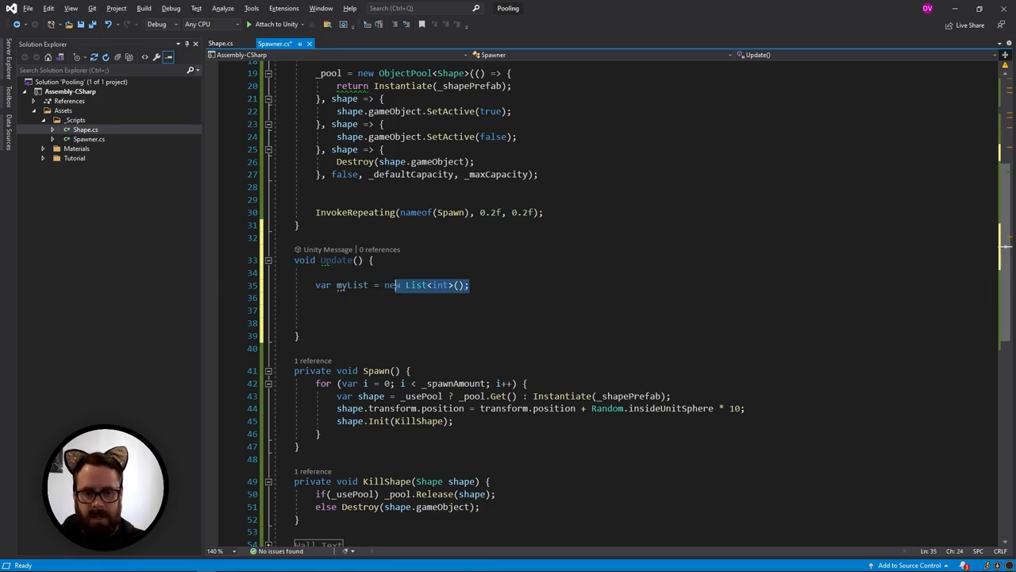
# - Assign myList from GenericPool<List<int>>.Get() and add a number to it
pyautogui.write('generic')
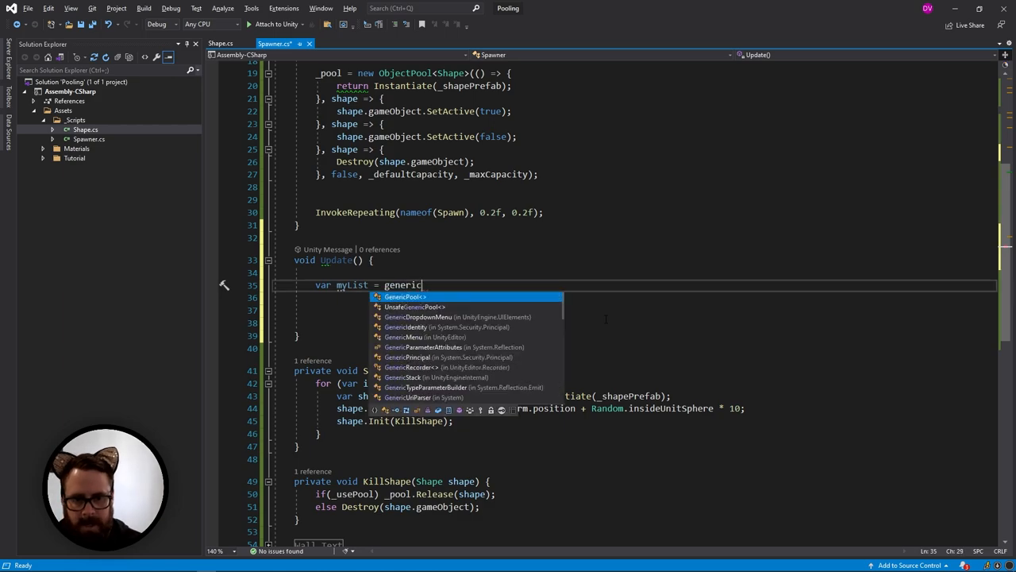
pyautogui.write('Pool<list')
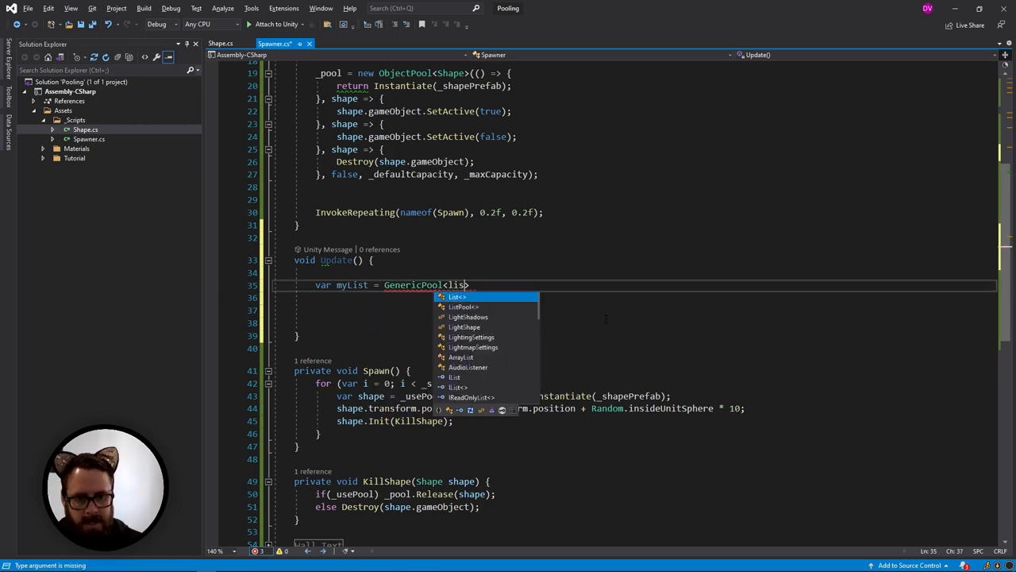
pyautogui.write('List<int>>')
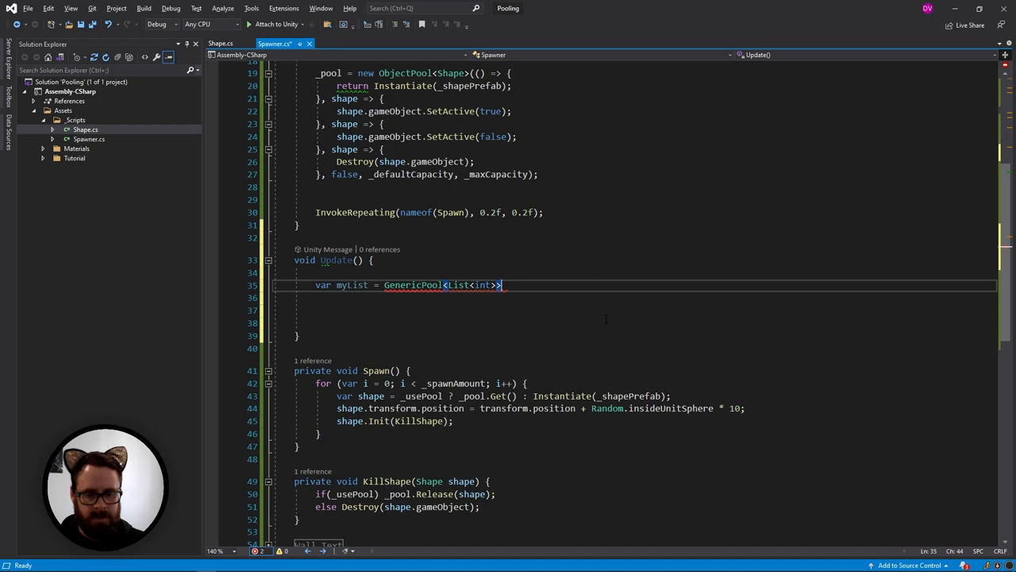
pyautogui.write('.Get();')
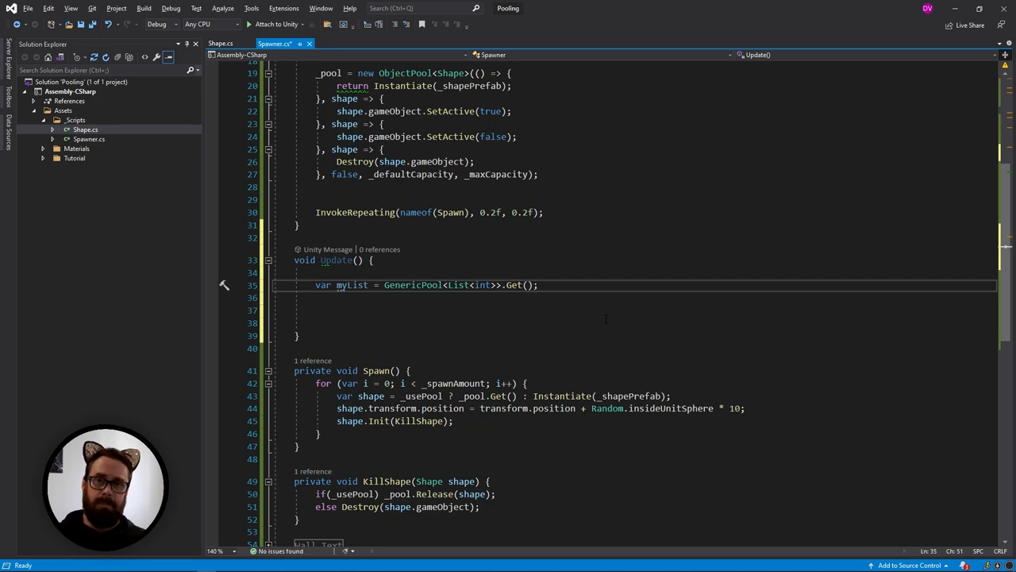
pyautogui.click(318, 297)
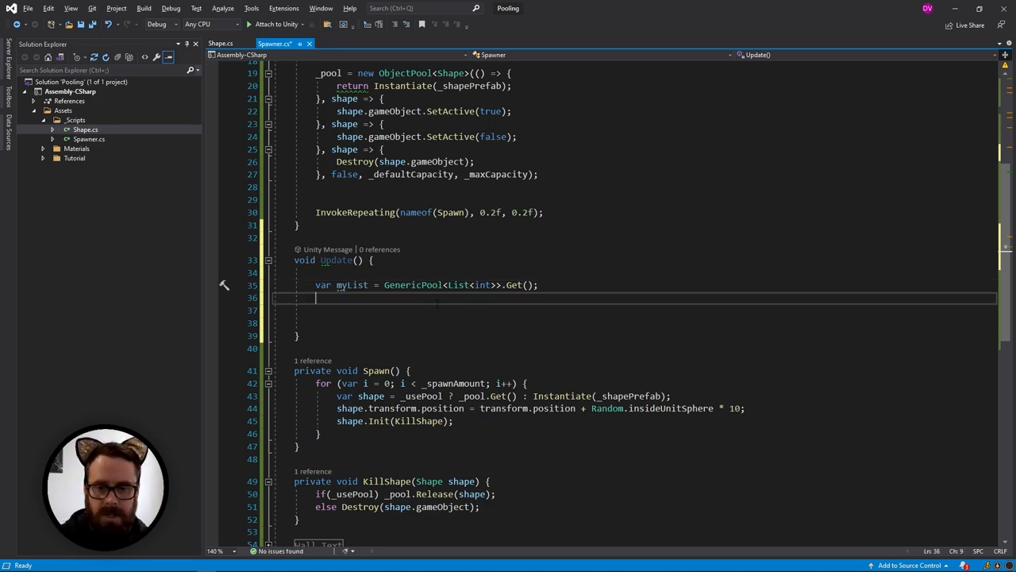
pyautogui.press('Return')
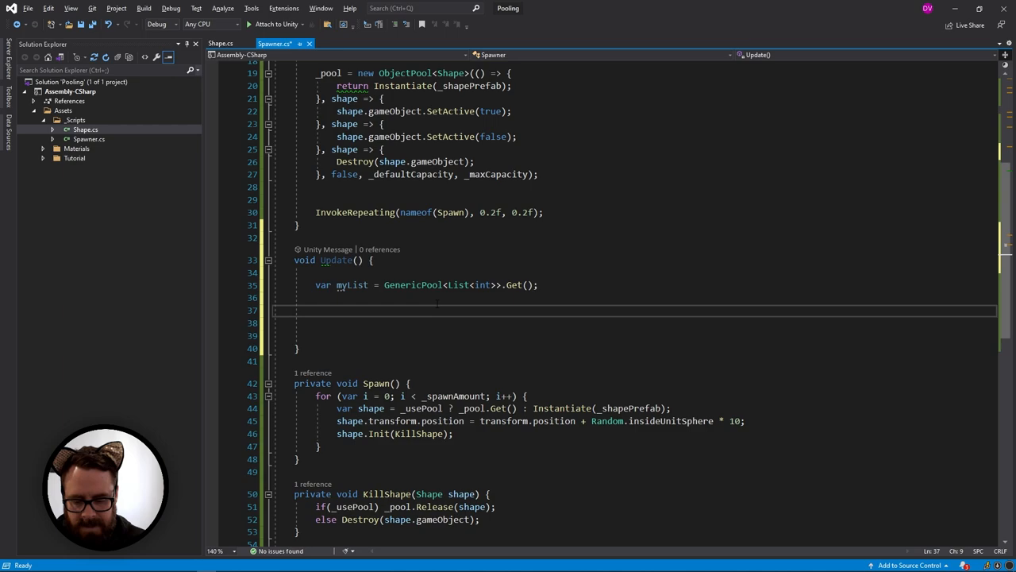
pyautogui.write('myList.Add();')
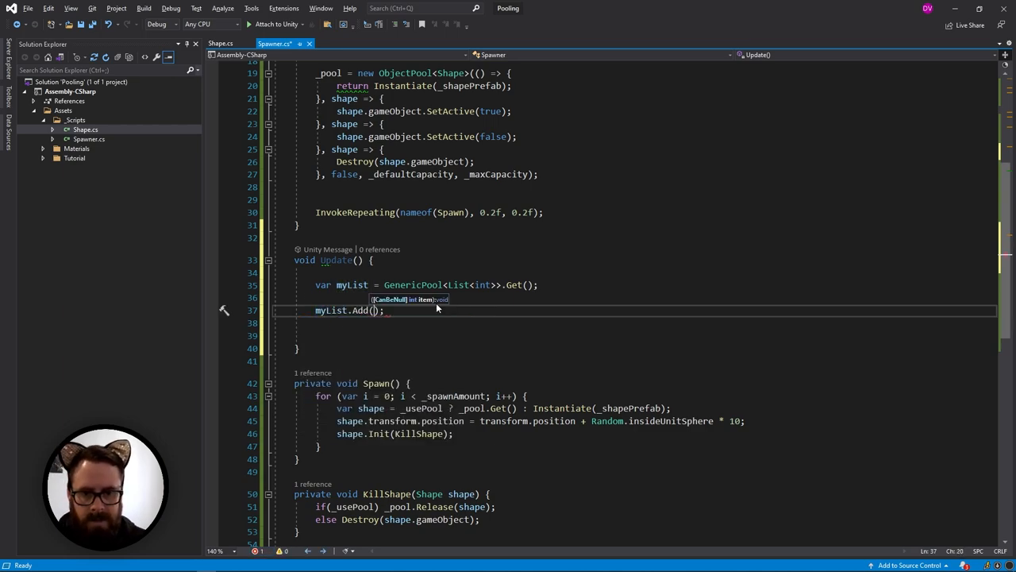
pyautogui.write('69')
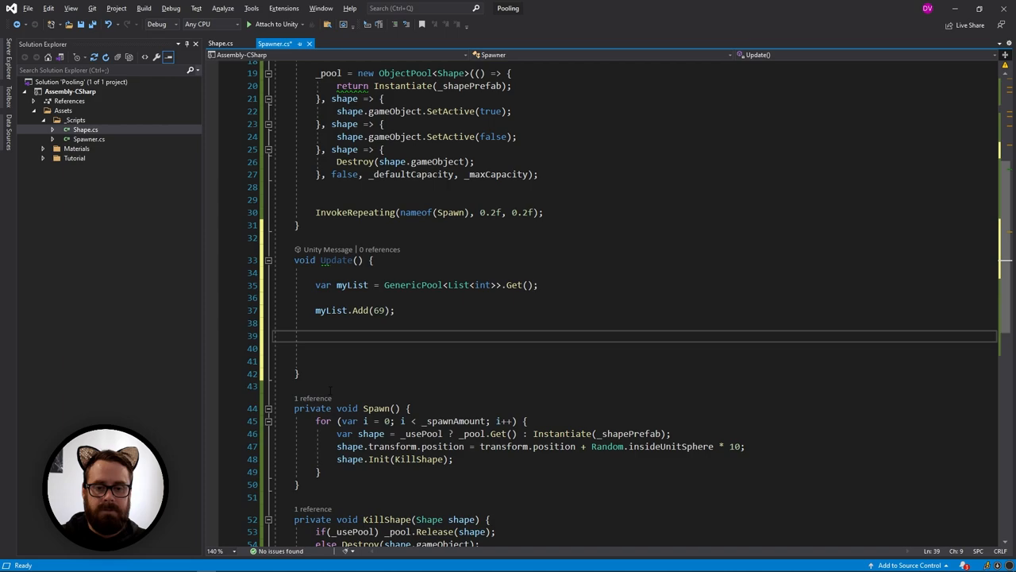
# - Release myList via GenericPool<List<int>>.Release, change the added value to 420 and insert myList.Clear() before Add
pyautogui.press('Return')
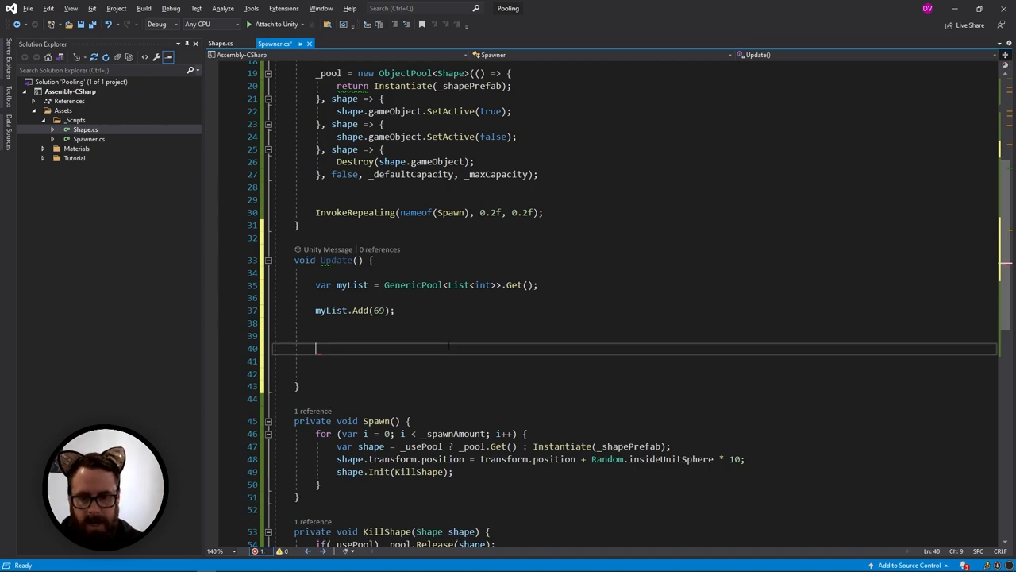
pyautogui.write('GenericPool<l>')
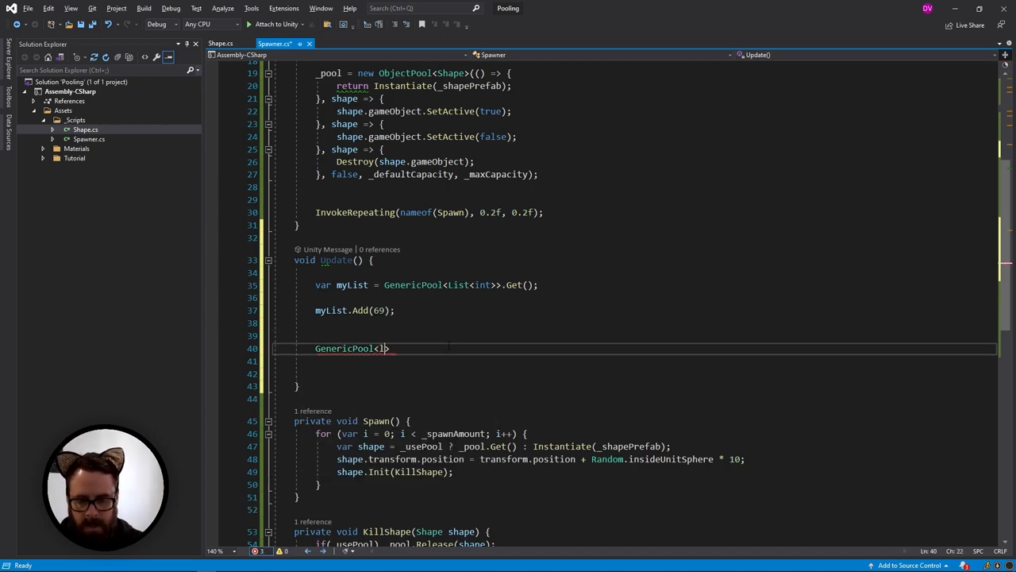
pyautogui.write('<List<int>>.r')
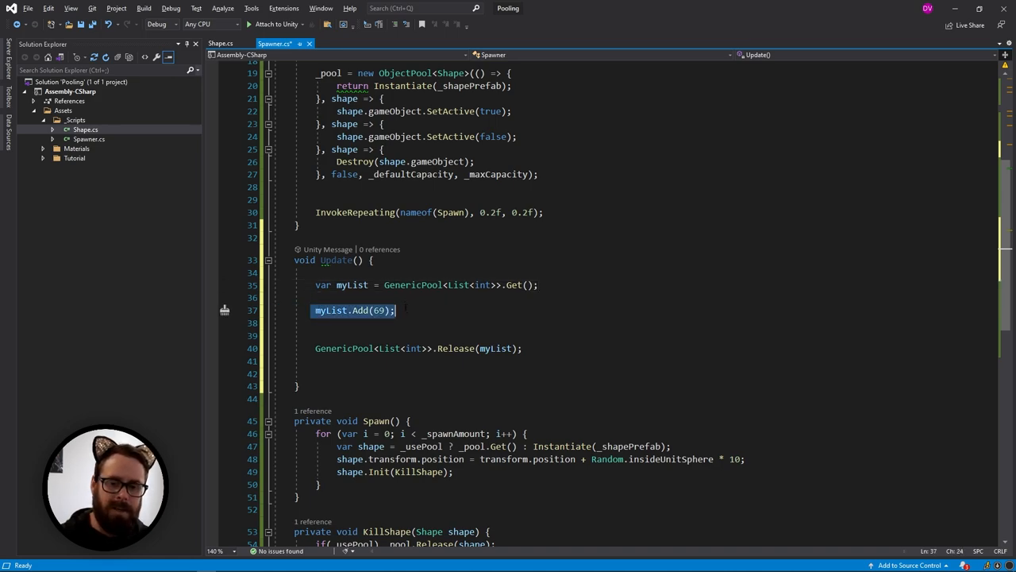
pyautogui.click(394, 309)
pyautogui.write('420')
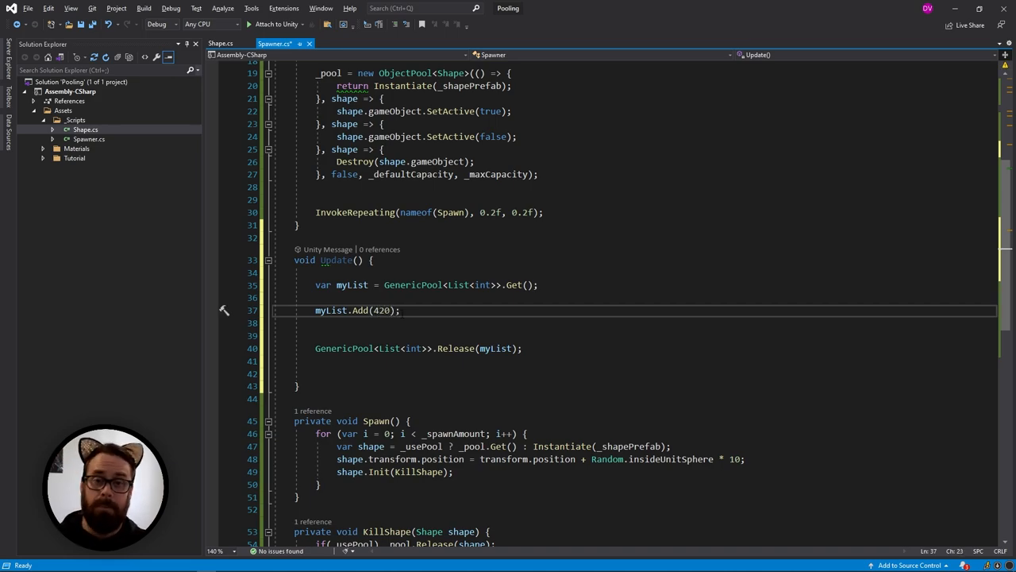
pyautogui.click(413, 335)
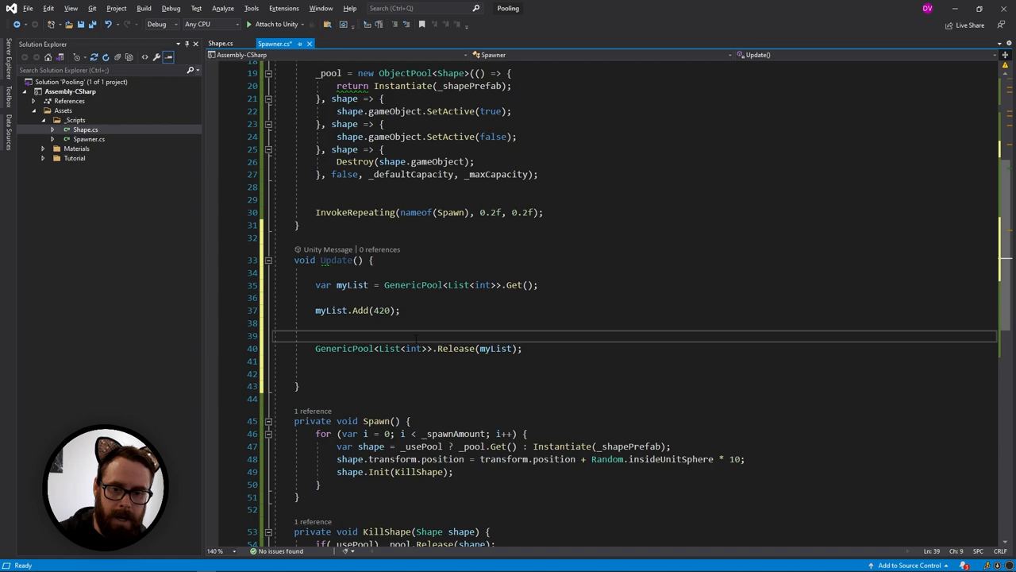
pyautogui.write('myc')
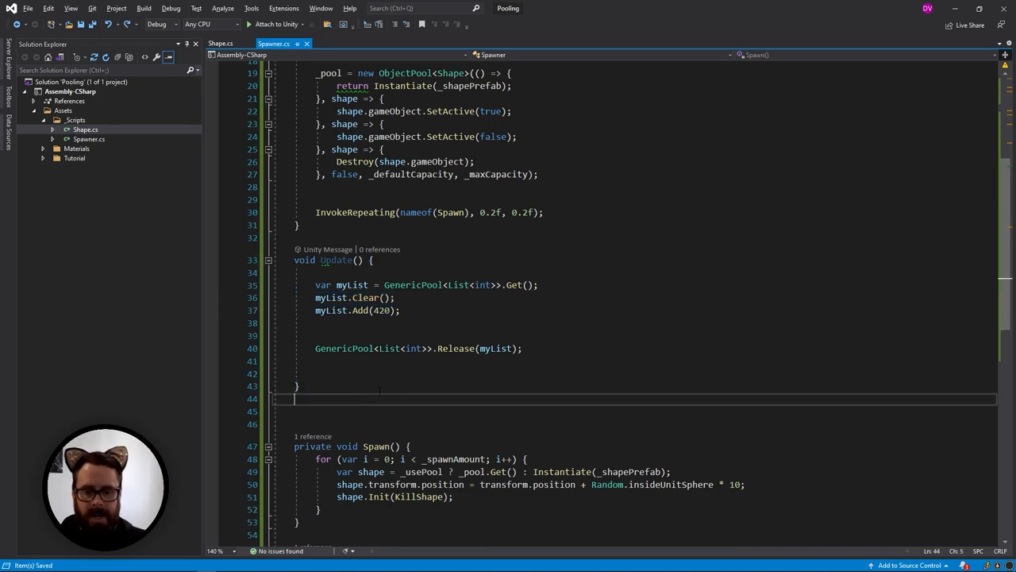
# - Declare class MyClass with a public string Hello property
pyautogui.write('c')
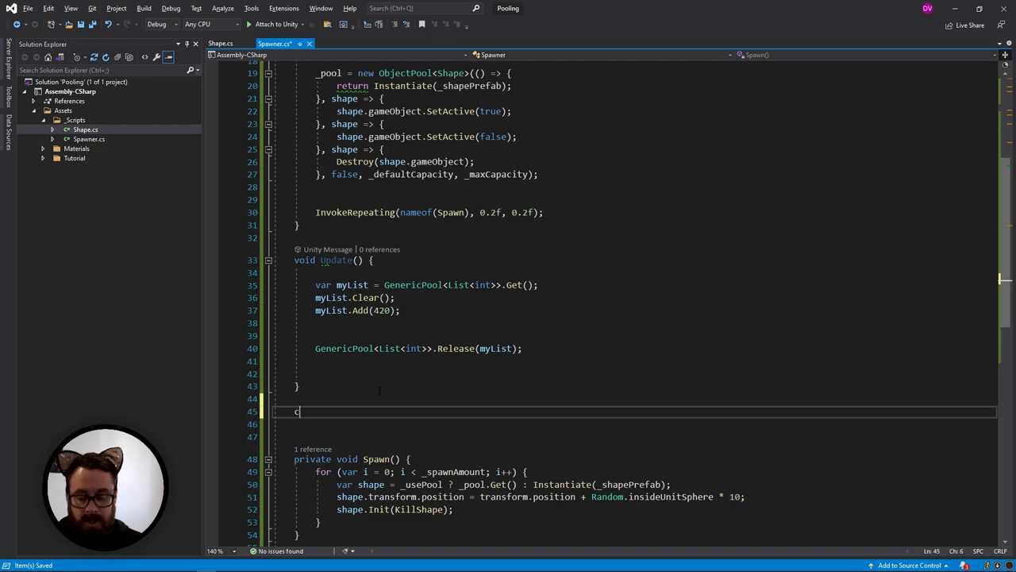
pyautogui.write('lass MyClass {')
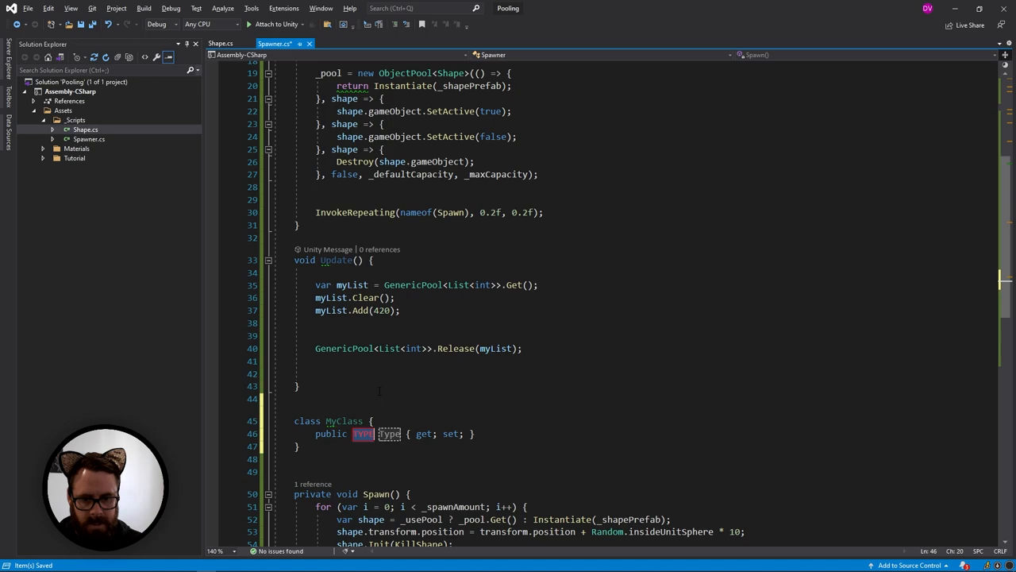
pyautogui.write('string')
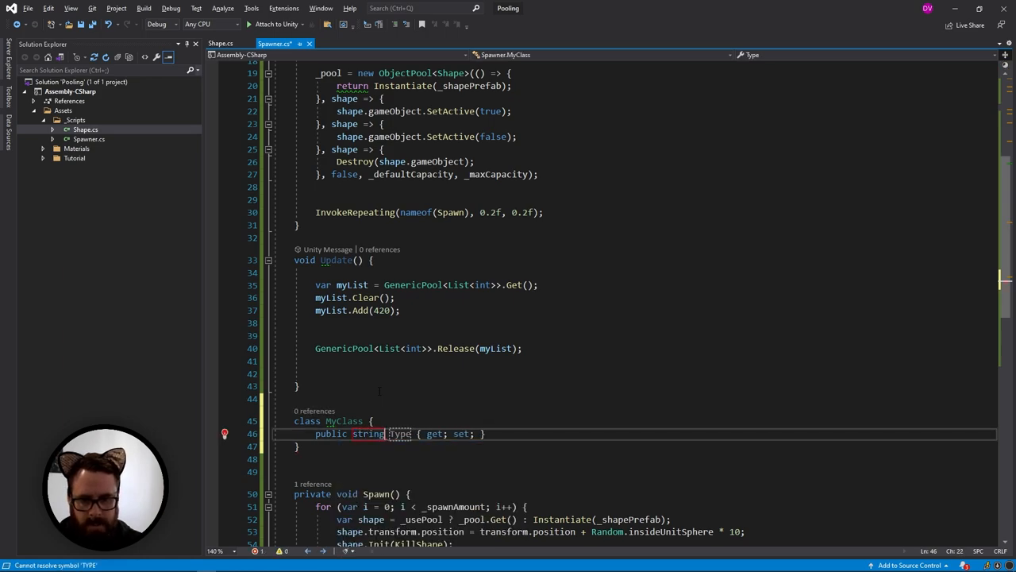
pyautogui.write('Hello')
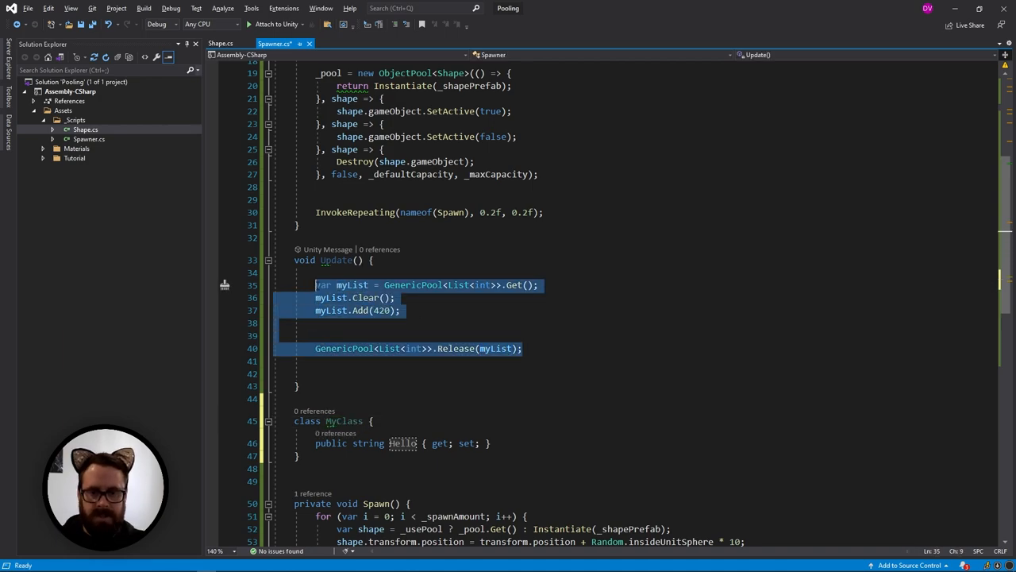
# - In Update, get myClass from GenericPool<MyClass>, set Hello to "hello", then Release it
pyautogui.write('VARFLAGS my')
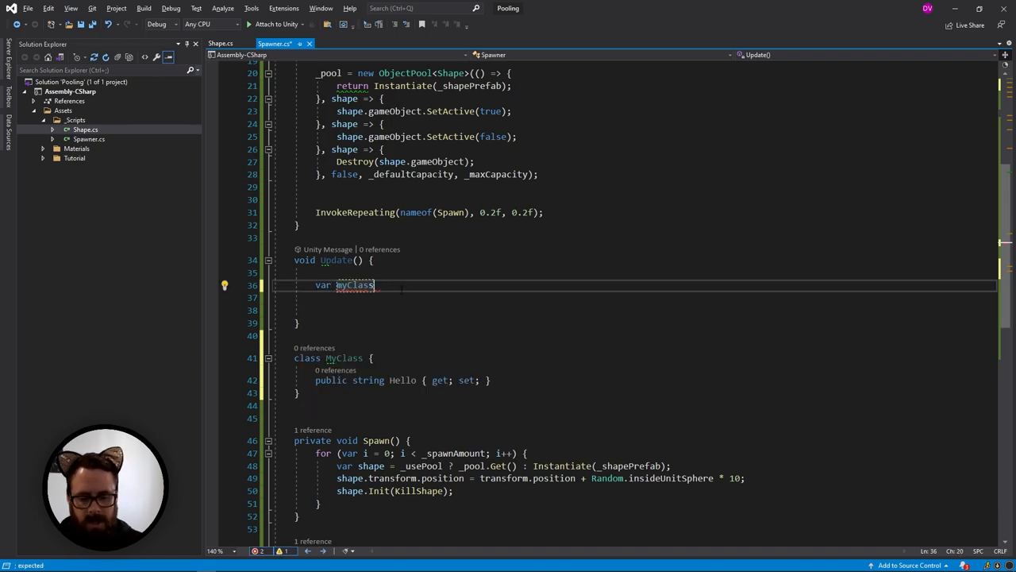
pyautogui.write('= genericPool<MyClass>')
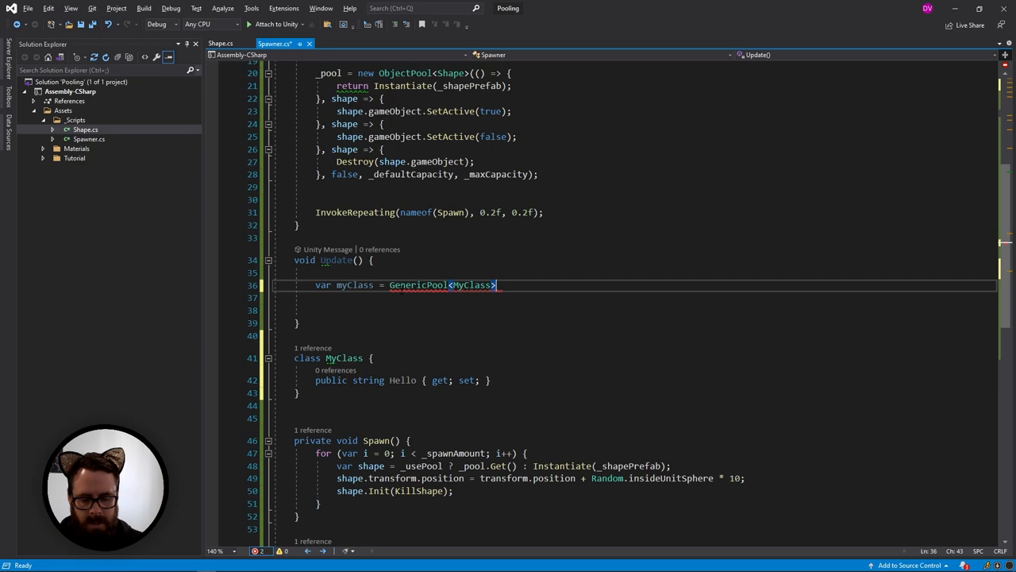
pyautogui.write('.Get();')
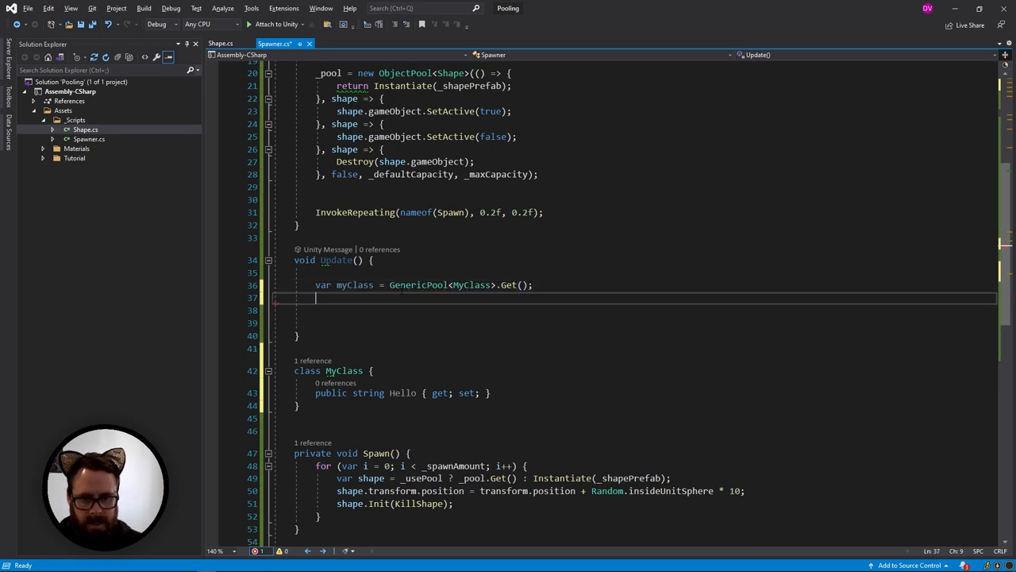
pyautogui.write('myClass.Hello = "hello";')
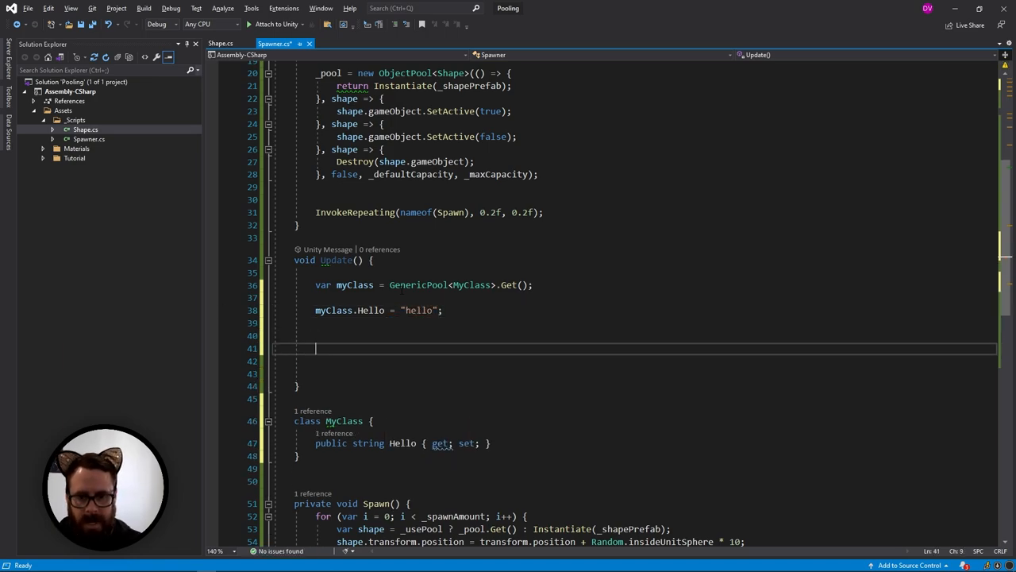
pyautogui.write('gene')
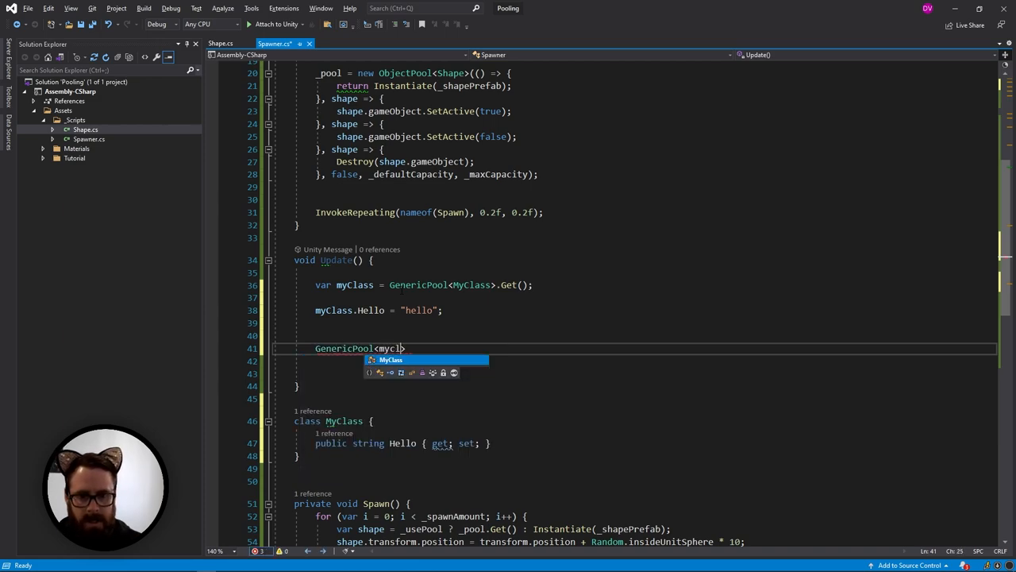
pyautogui.write('MyClass>.re')
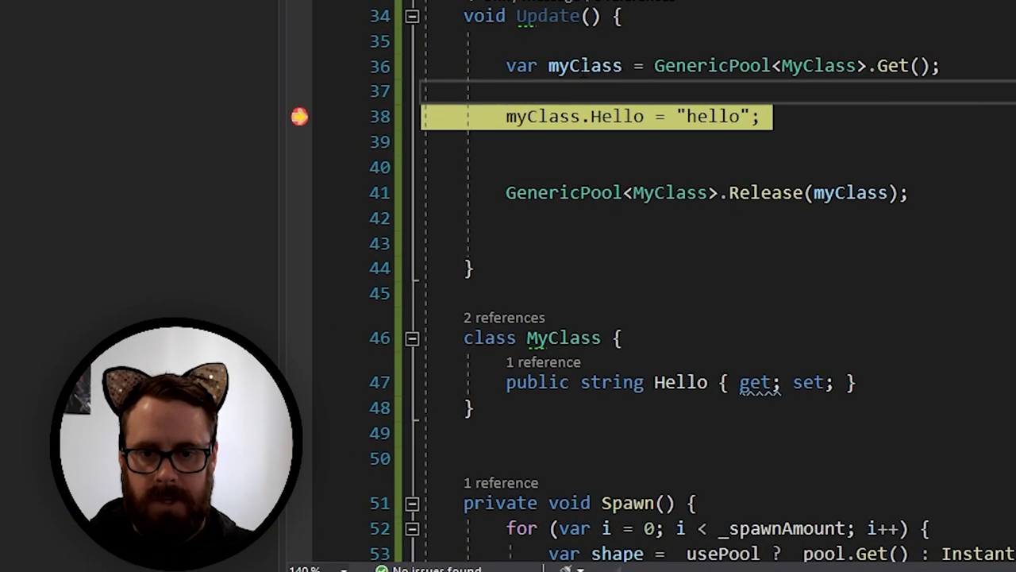
pyautogui.moveTo(584, 65)
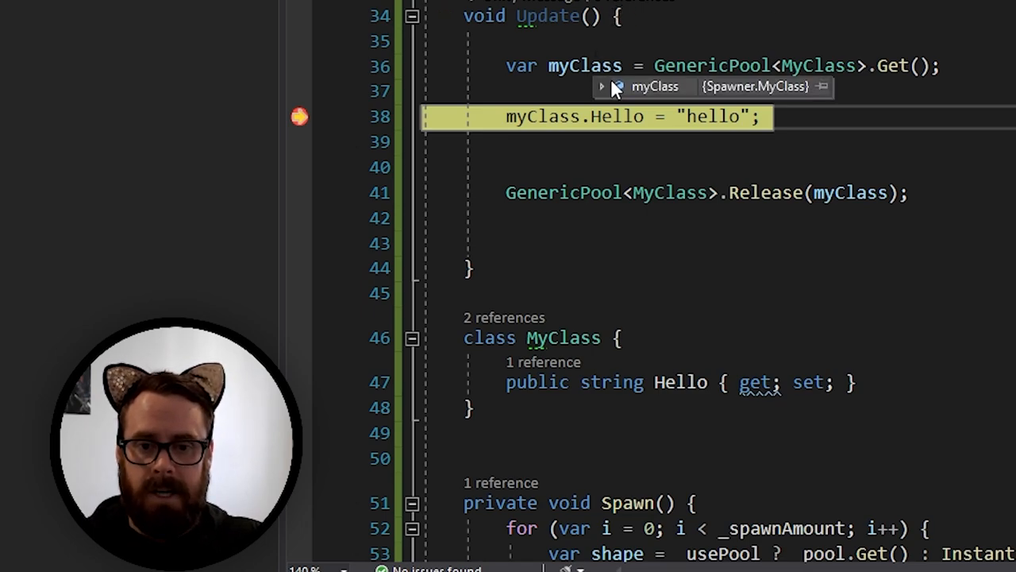
# - Hover myClass while paused at the breakpoint to see it is a Spawner.MyClass instance
pyautogui.click(602, 86)
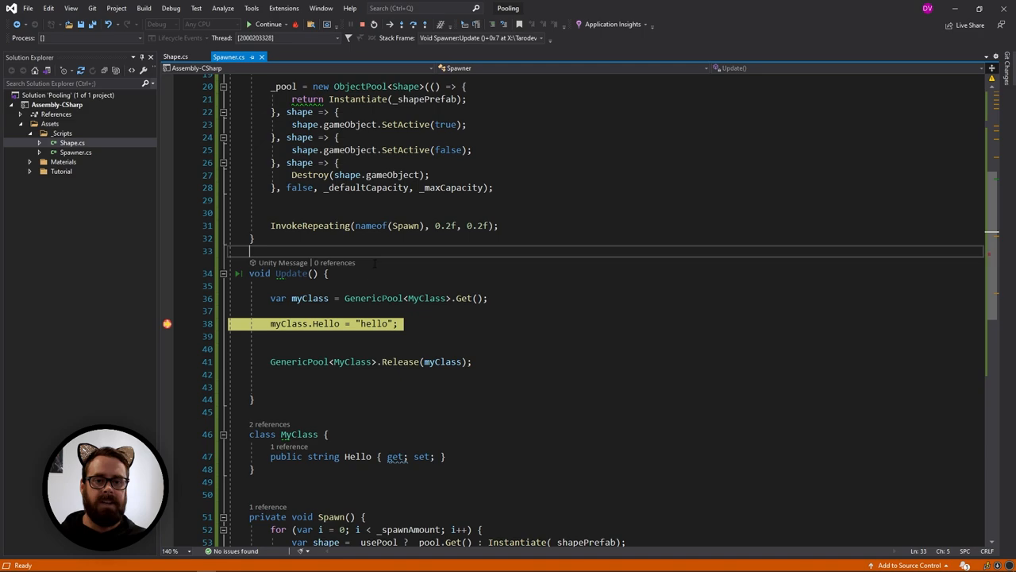
pyautogui.scroll(3)
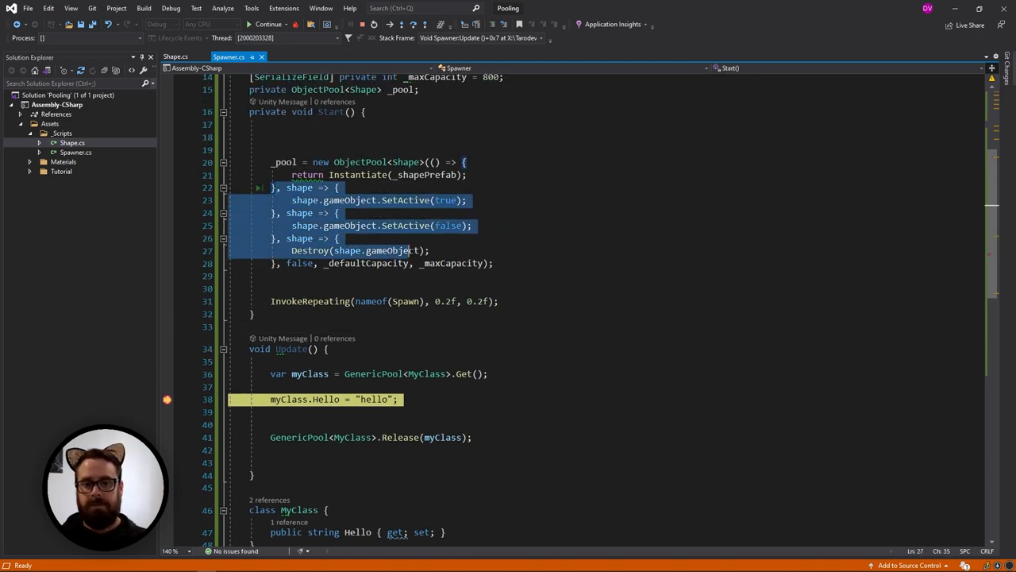